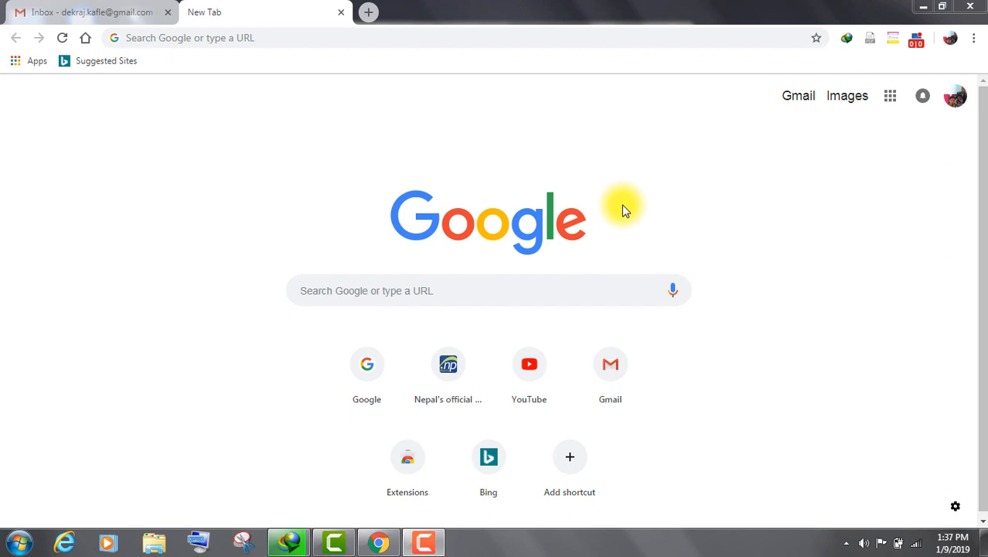
{"action": "mouse_move", "coordinate": [609, 207]}
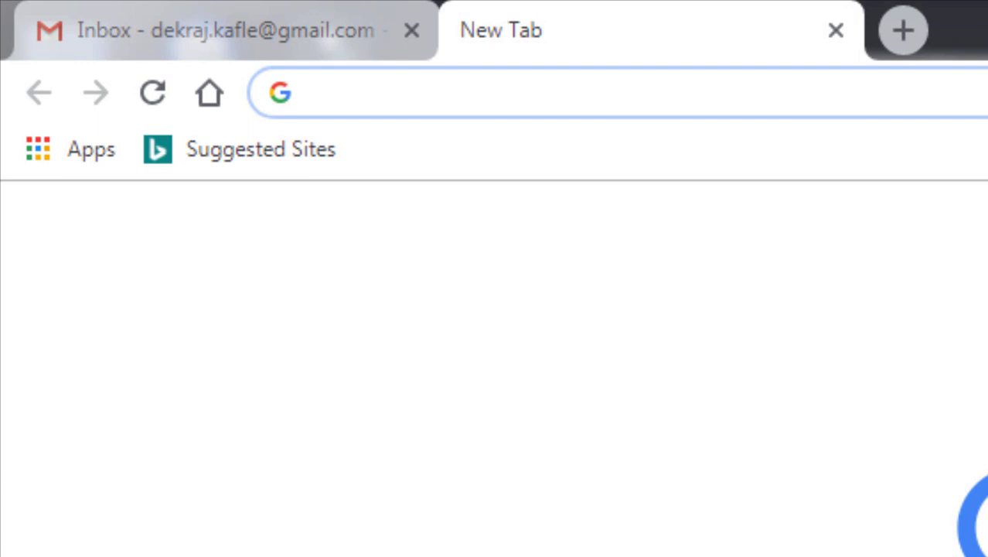
Step: Load register.com.np, Nepal's official .np domain registration site, in a new tab
{"action": "type", "text": "register.com.np"}
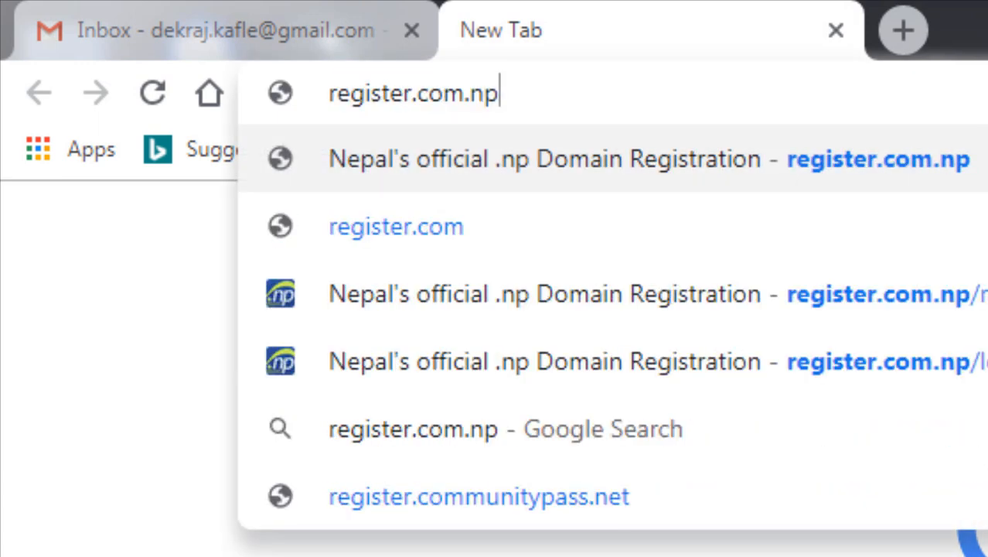
{"action": "key", "text": "Enter"}
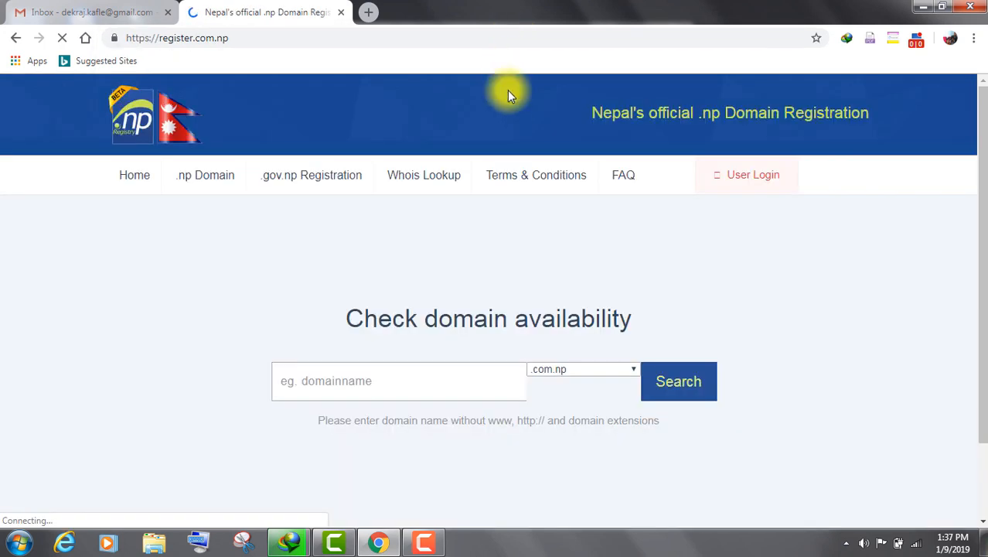
{"action": "mouse_move", "coordinate": [745, 186]}
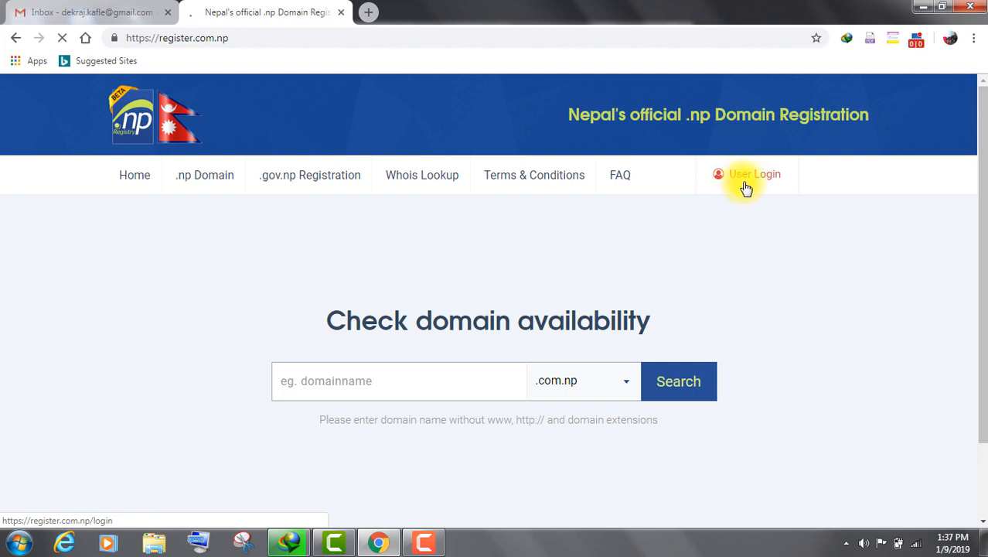
Step: Go from User Login to the Create user account form
{"action": "left_click", "coordinate": [753, 174]}
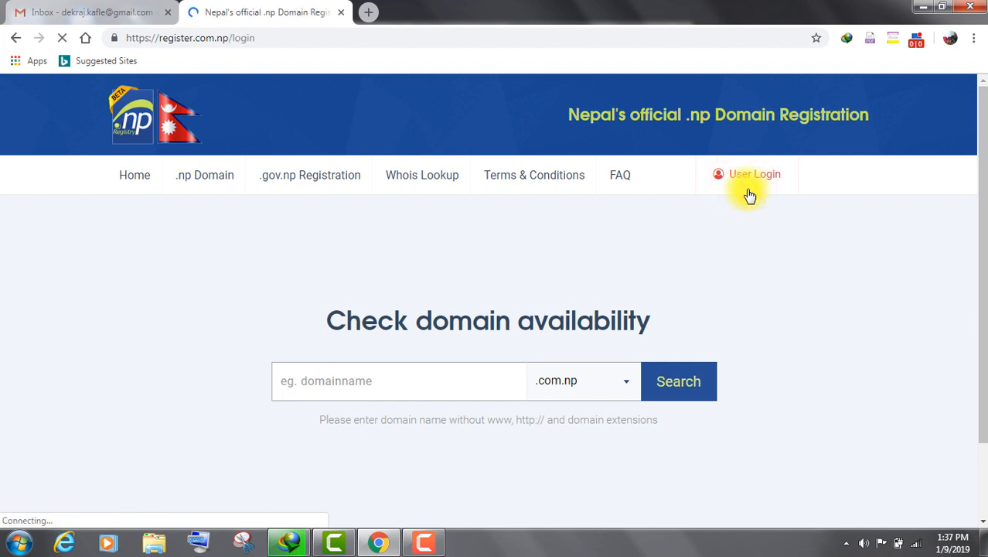
{"action": "left_click", "coordinate": [755, 173]}
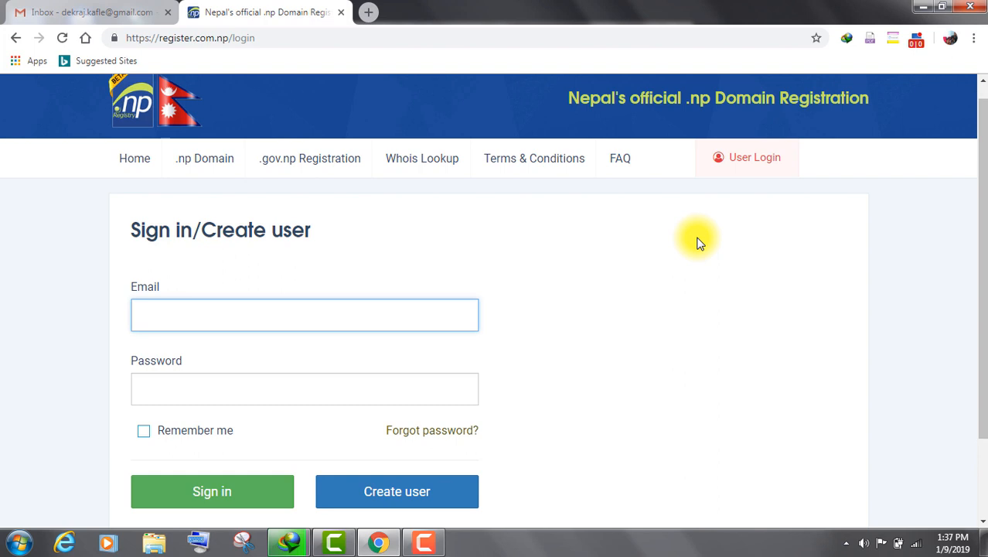
{"action": "scroll", "scroll_direction": "down", "scroll_amount": 3}
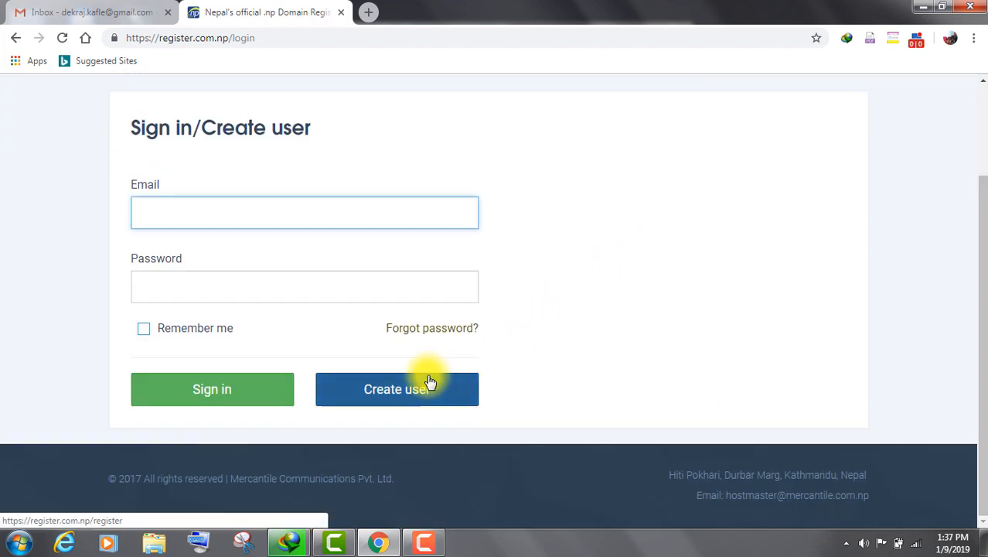
{"action": "left_click", "coordinate": [304, 212]}
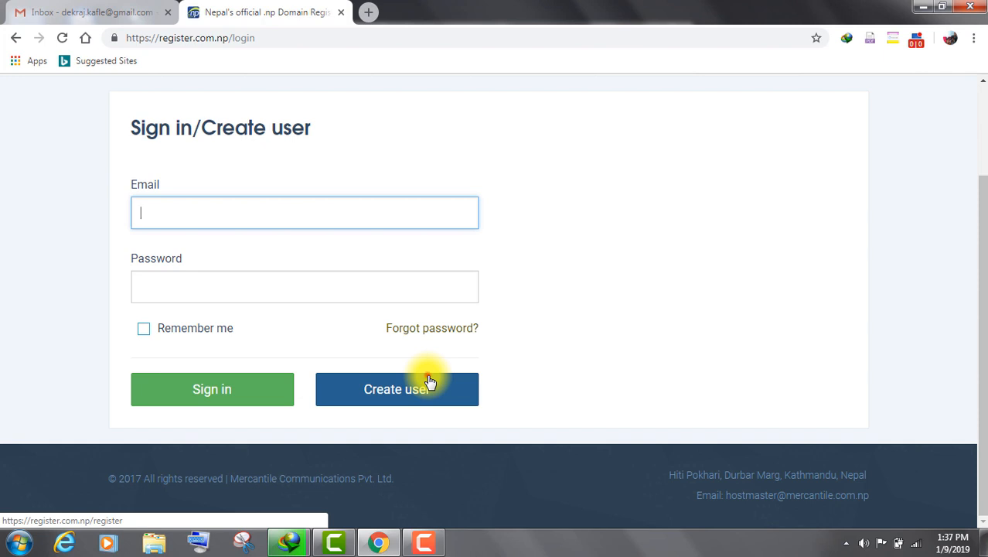
{"action": "left_click", "coordinate": [396, 388]}
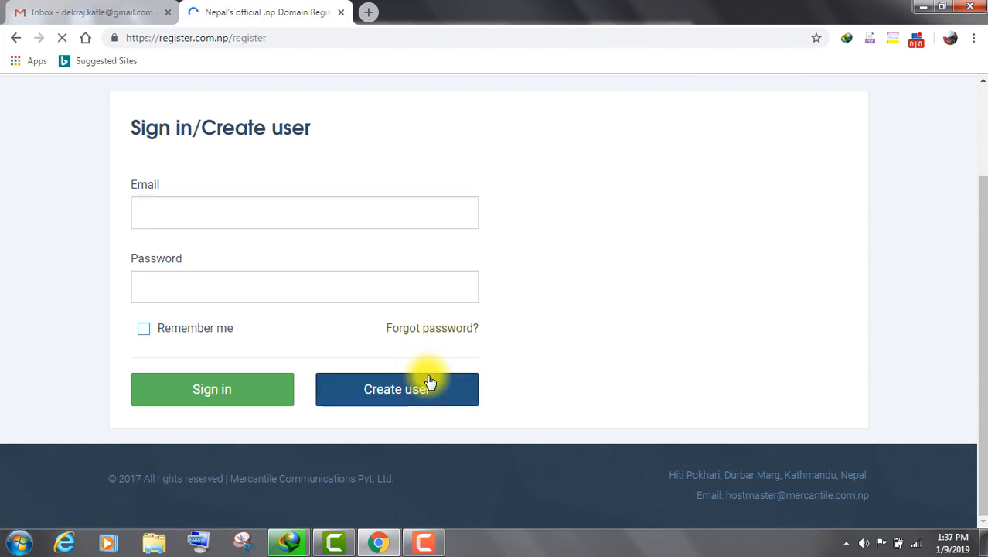
Step: Register an account for Dekraj with email and password, submitting Create account
{"action": "left_click", "coordinate": [396, 388]}
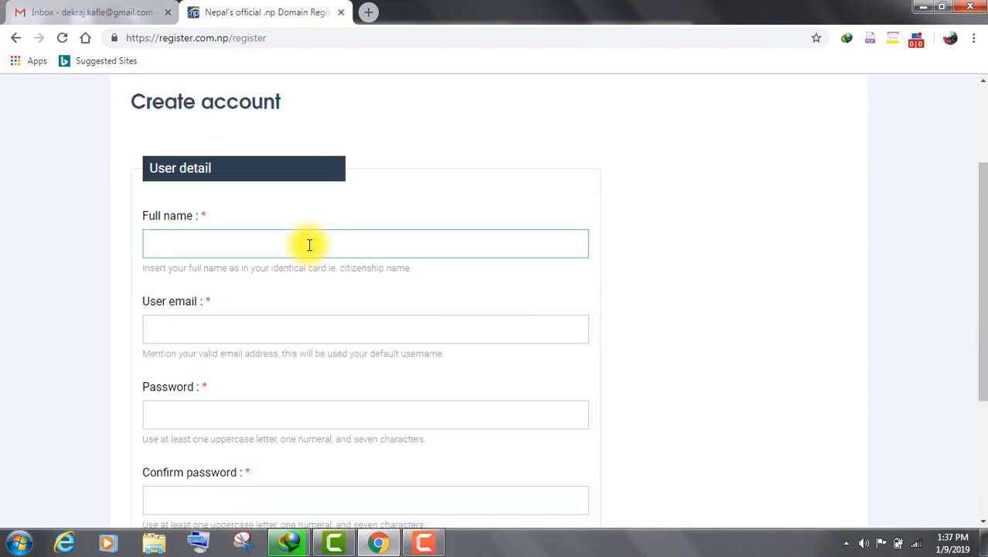
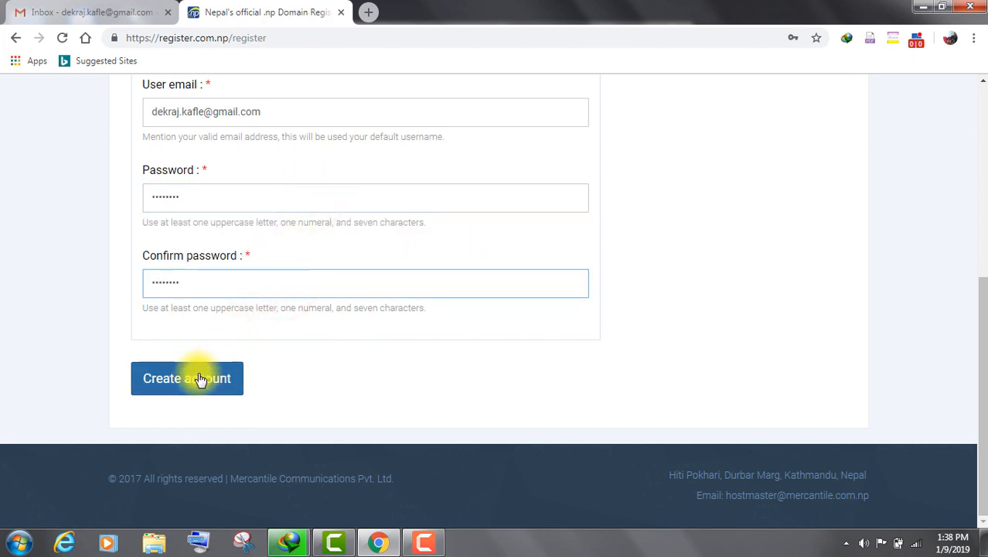
{"action": "left_click", "coordinate": [199, 379]}
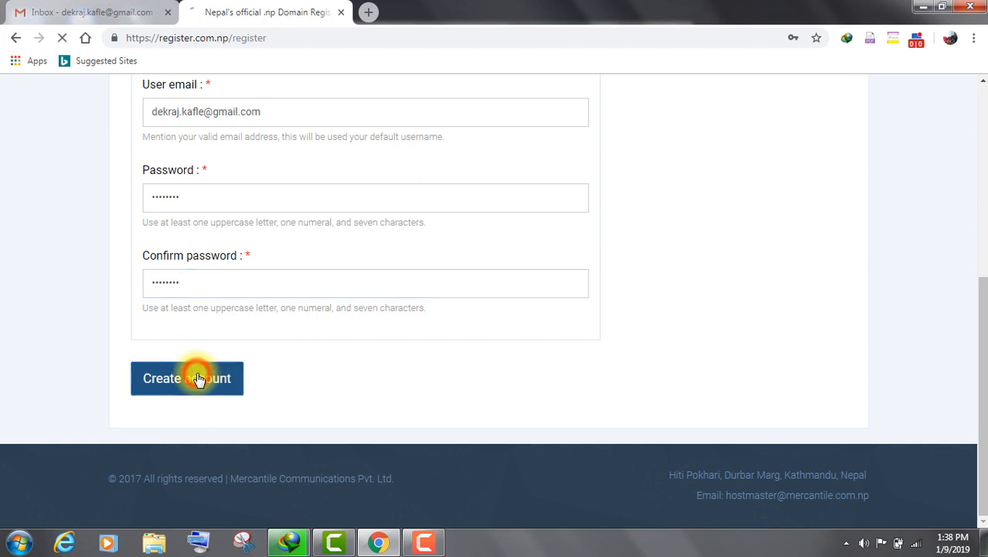
{"action": "left_click", "coordinate": [199, 378]}
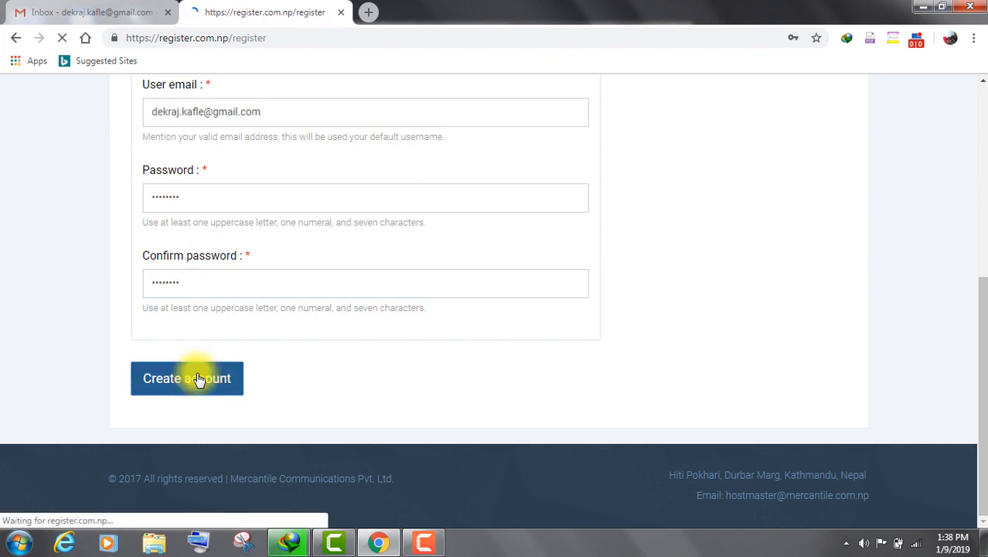
{"action": "left_click", "coordinate": [186, 378]}
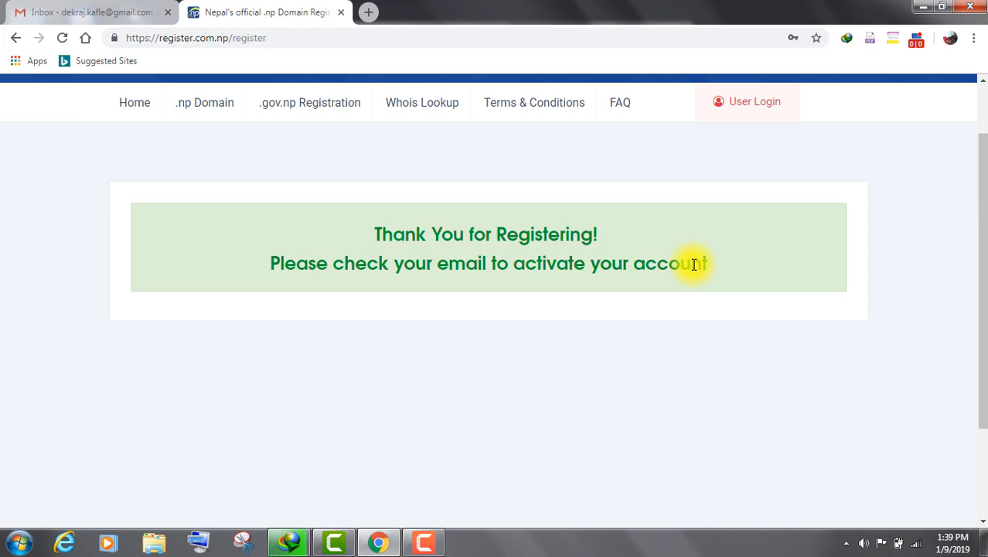
Step: Verify the new account from the Email Verification message in Gmail
{"action": "left_click", "coordinate": [93, 12]}
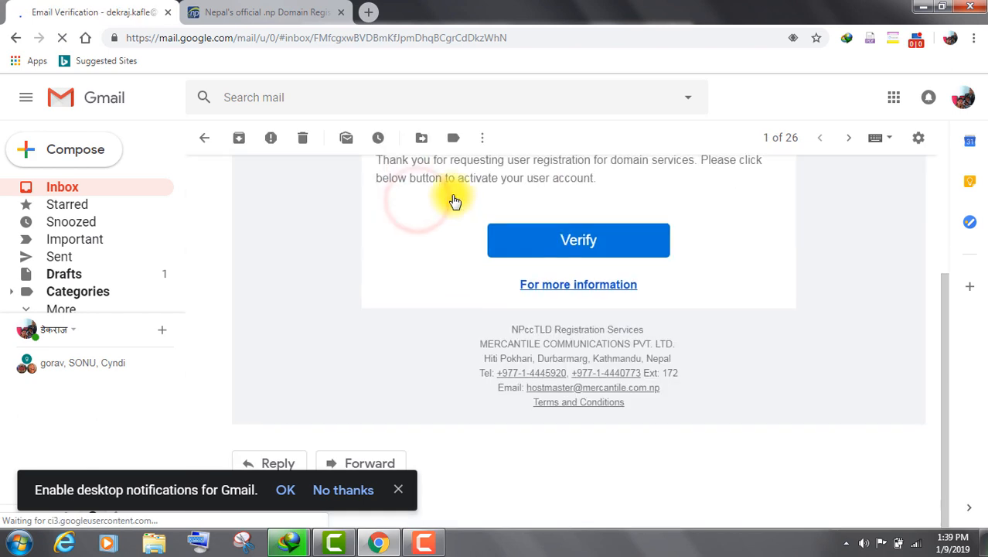
{"action": "left_click", "coordinate": [579, 239]}
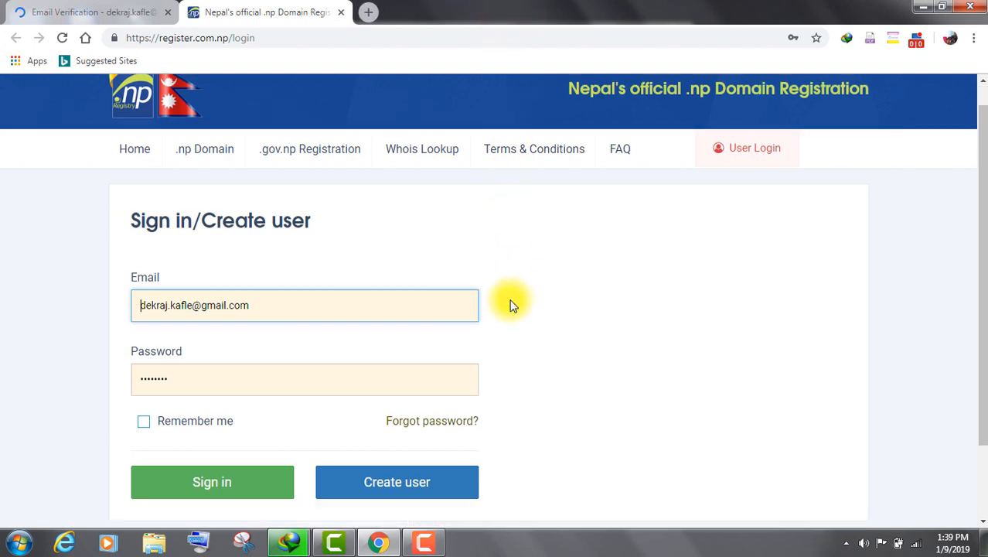
Step: Submit the sign-in with the filled email and password
{"action": "scroll", "scroll_direction": "down", "scroll_amount": 3}
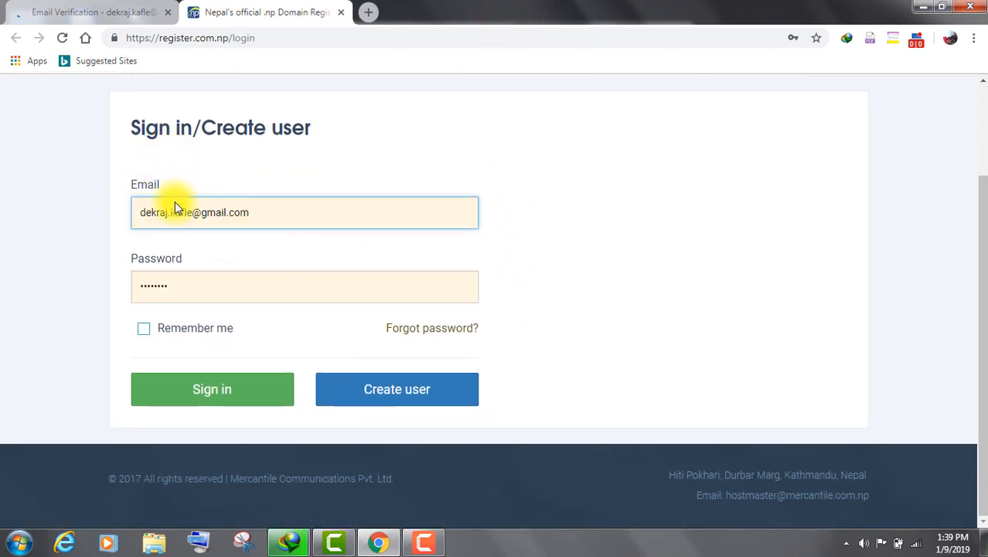
{"action": "left_click", "coordinate": [202, 389]}
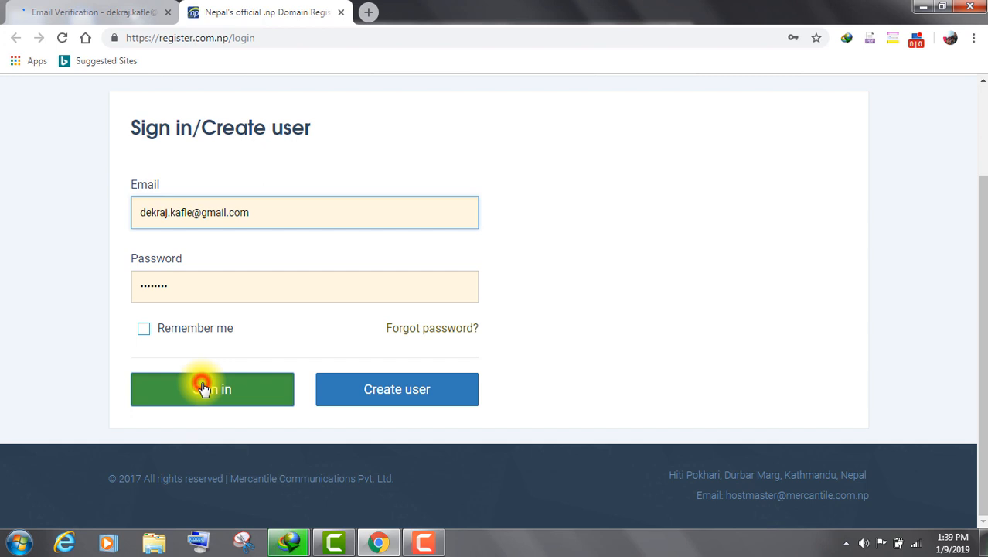
{"action": "left_click", "coordinate": [203, 389]}
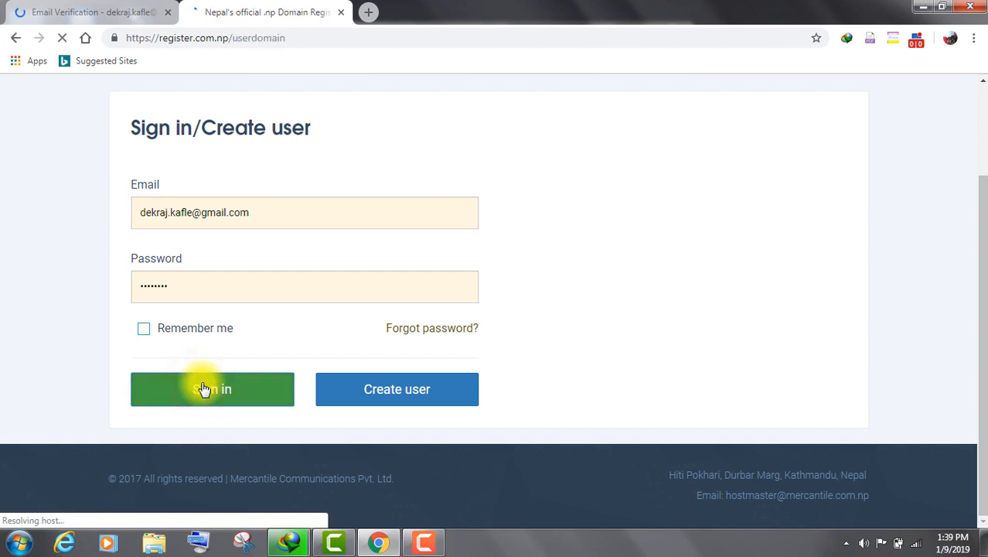
{"action": "left_click", "coordinate": [212, 389]}
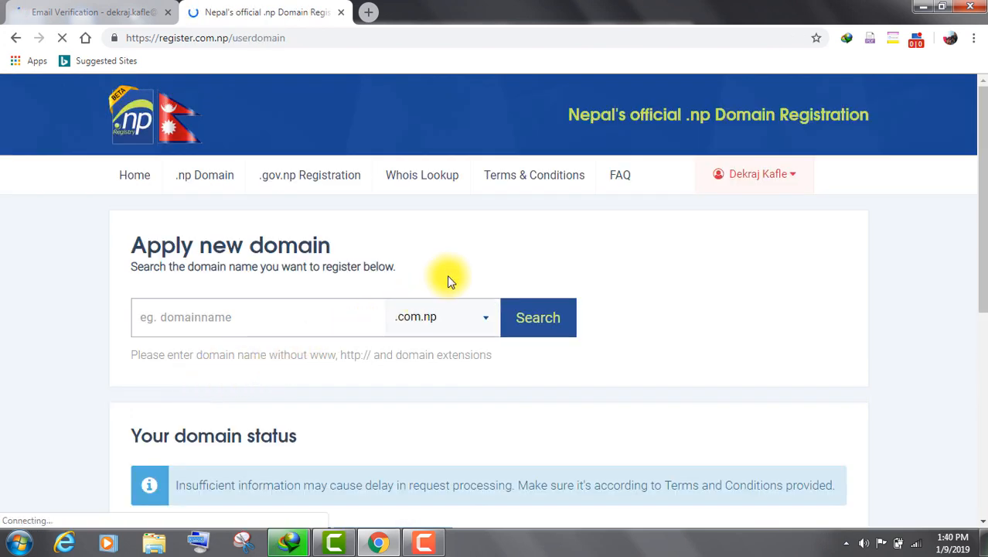
{"action": "mouse_move", "coordinate": [315, 232]}
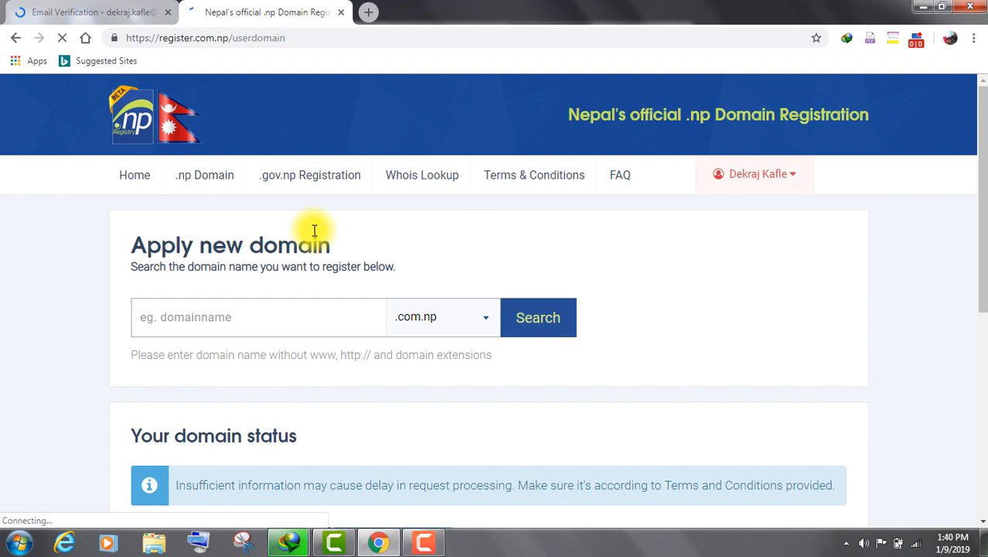
{"action": "scroll", "scroll_direction": "down", "scroll_amount": 3}
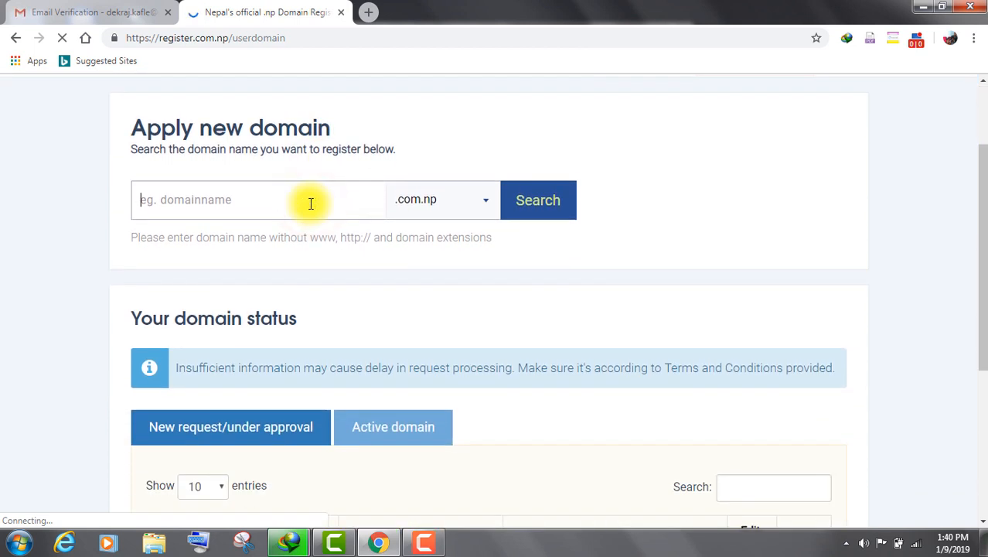
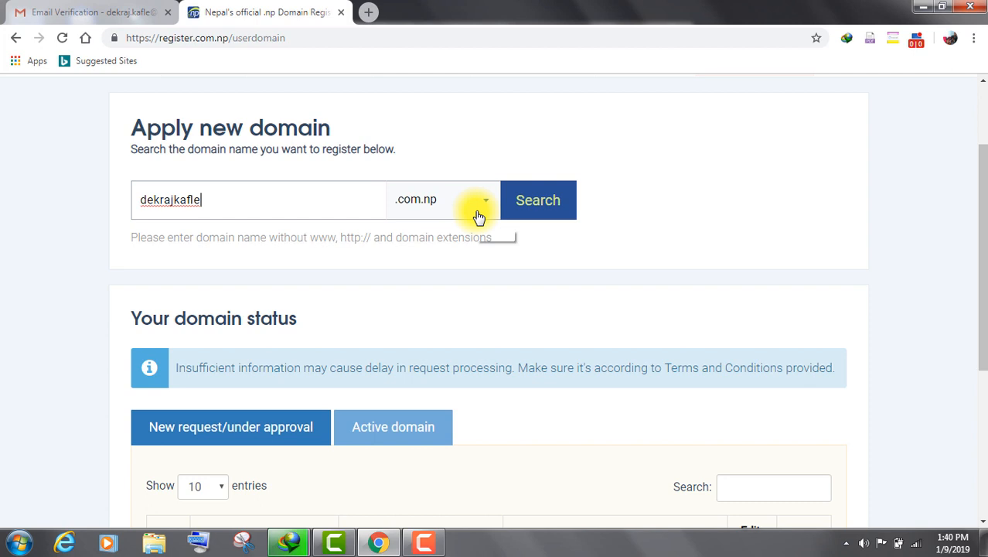
{"action": "left_click", "coordinate": [472, 200]}
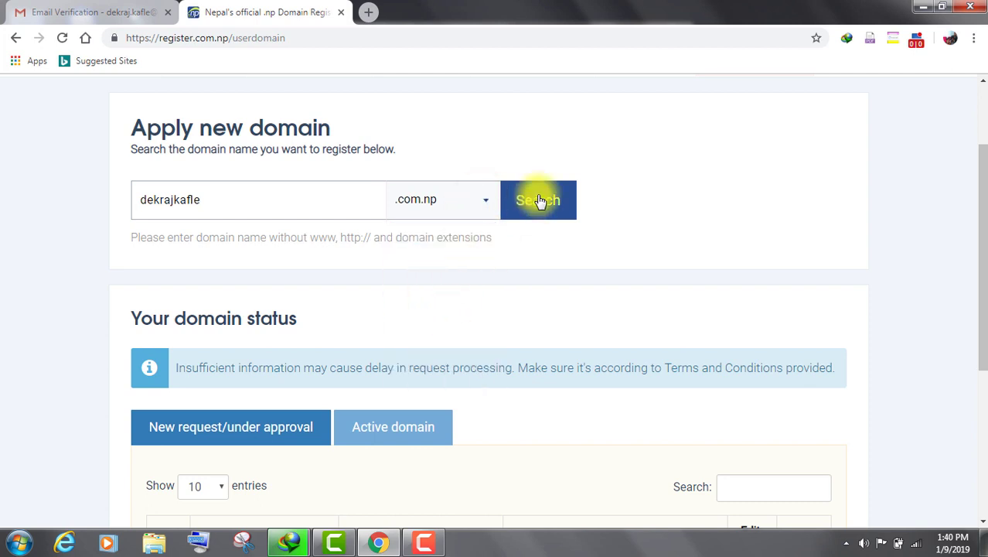
{"action": "left_click", "coordinate": [538, 199]}
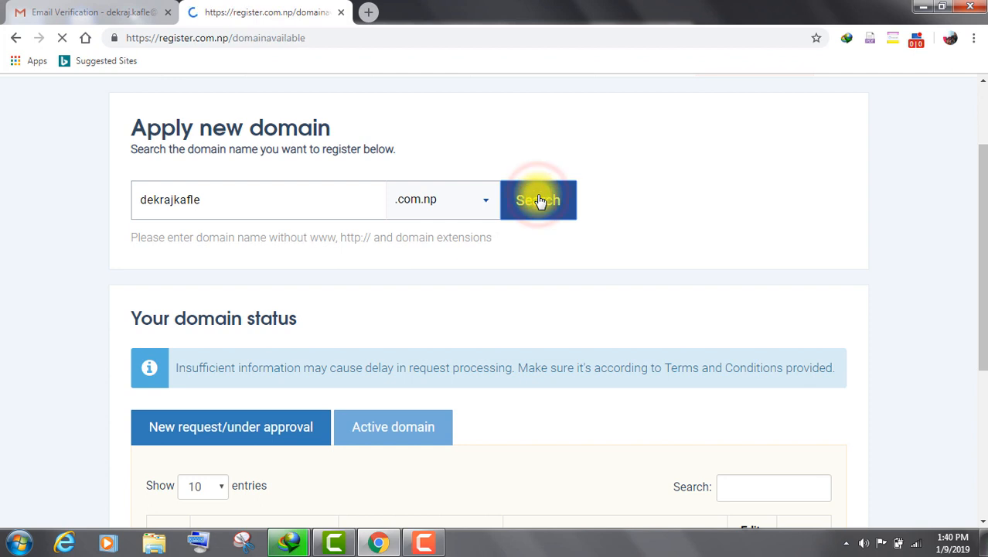
{"action": "left_click", "coordinate": [538, 199]}
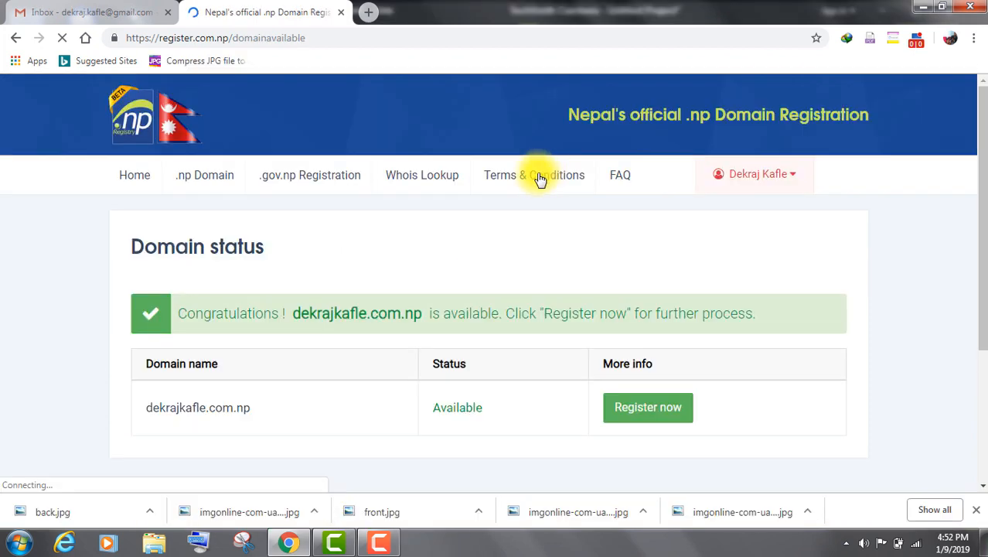
{"action": "scroll", "scroll_direction": "down", "scroll_amount": 3}
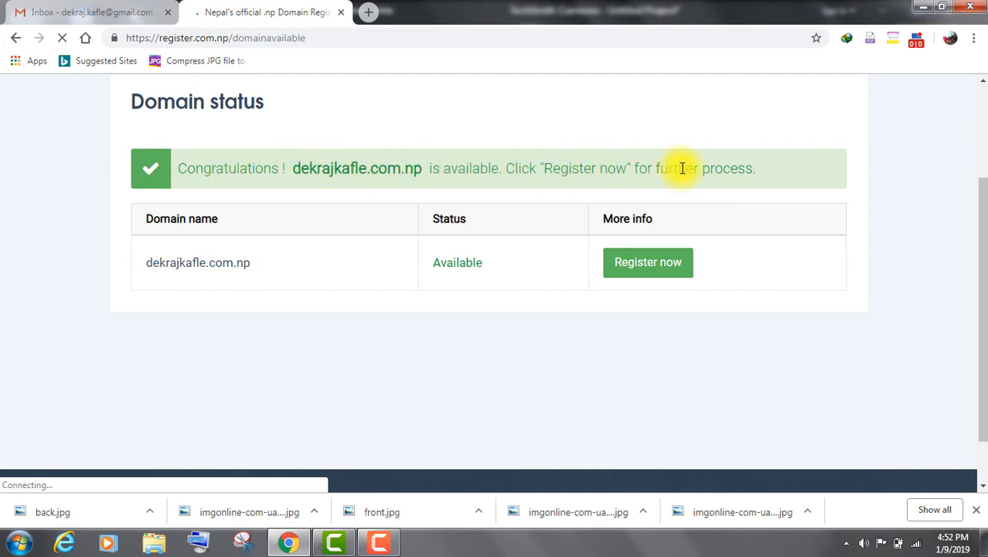
{"action": "scroll", "scroll_direction": "down", "scroll_amount": 3}
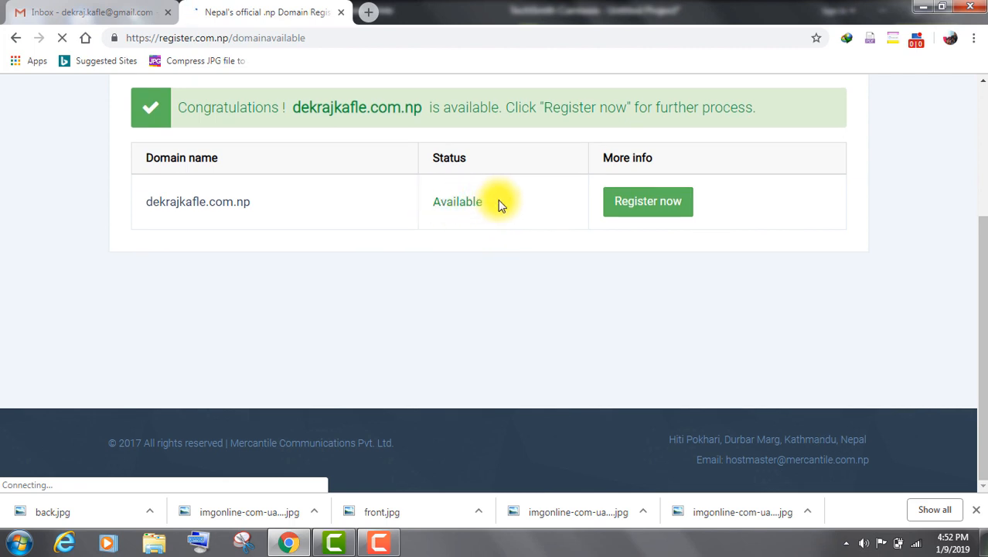
{"action": "left_click", "coordinate": [648, 203]}
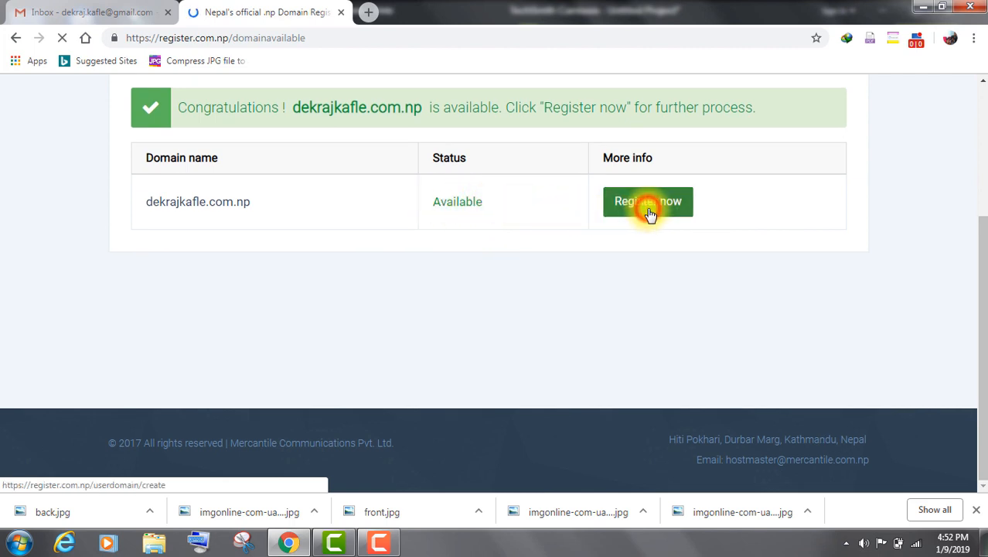
Step: Enter name servers ns01.000webhost.com (primary) and ns02.000webhost.com (secondary)
{"action": "left_click", "coordinate": [647, 201]}
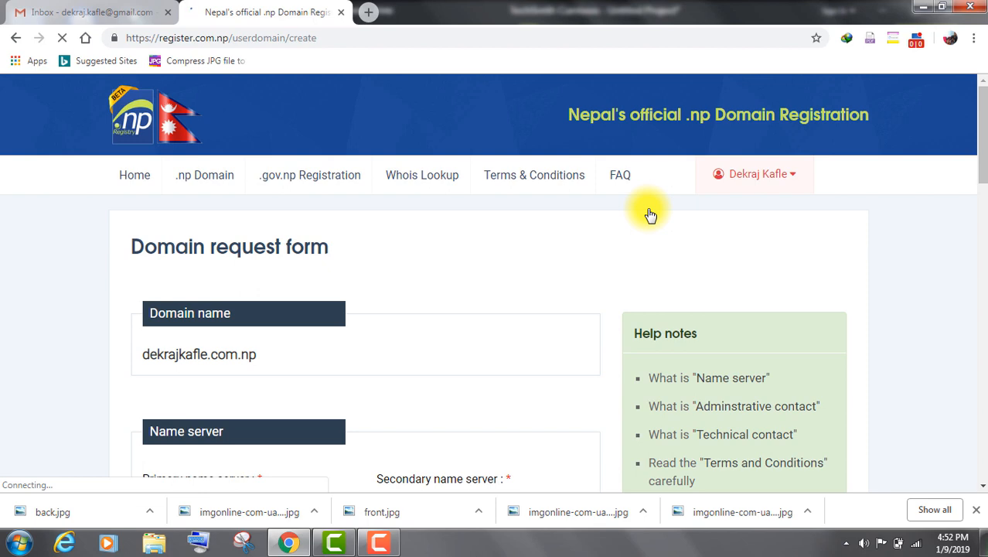
{"action": "scroll", "scroll_direction": "down", "scroll_amount": 3}
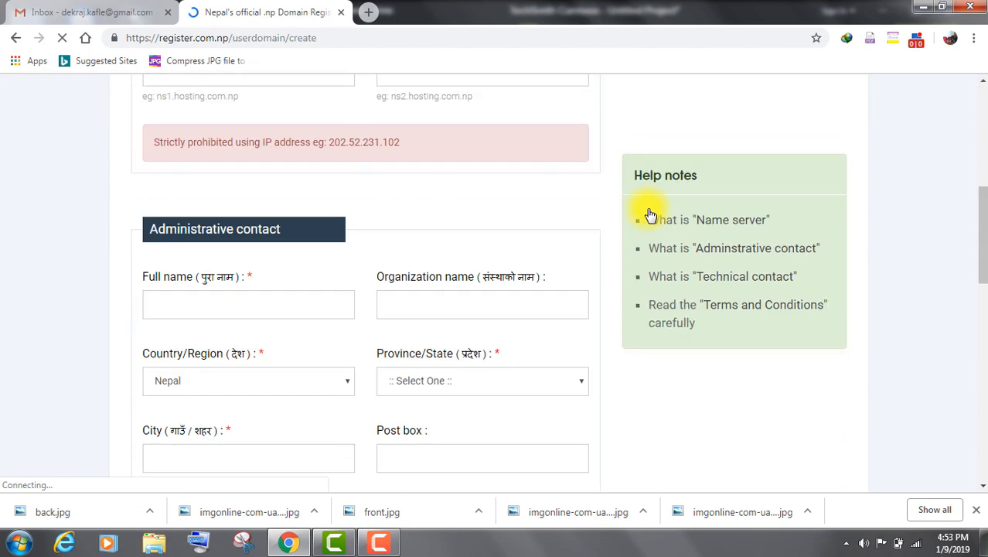
{"action": "scroll", "scroll_direction": "down", "scroll_amount": 3}
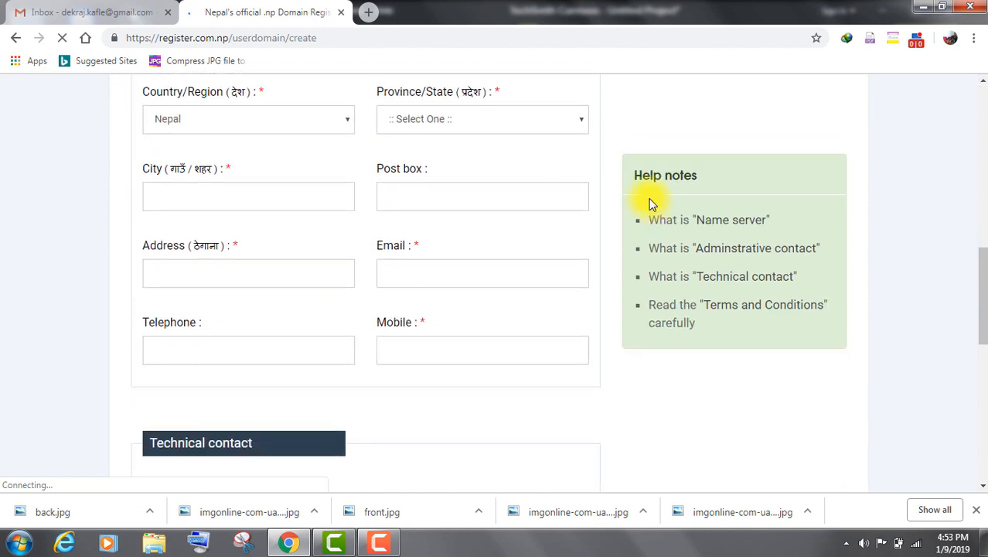
{"action": "scroll", "scroll_direction": "down", "scroll_amount": 3}
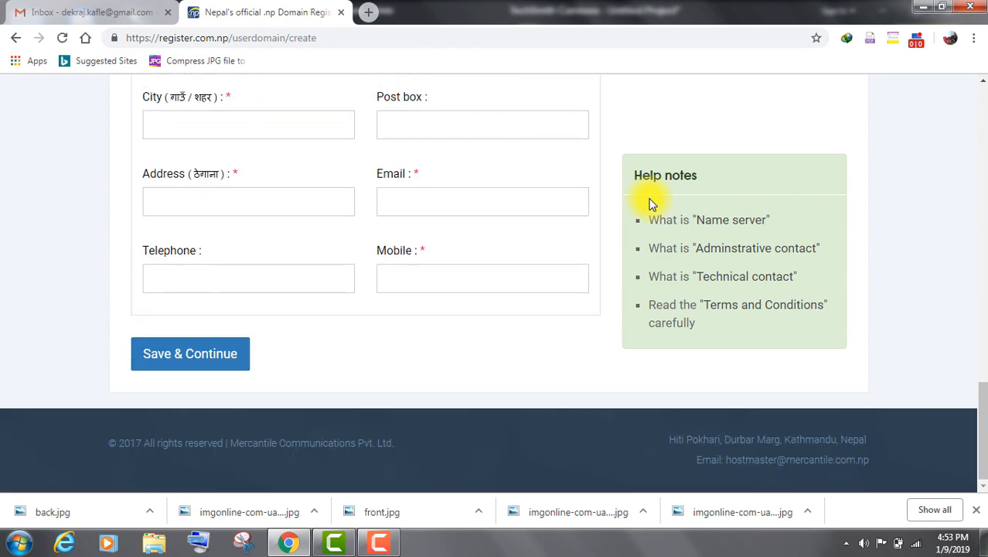
{"action": "scroll", "scroll_direction": "up", "scroll_amount": 3}
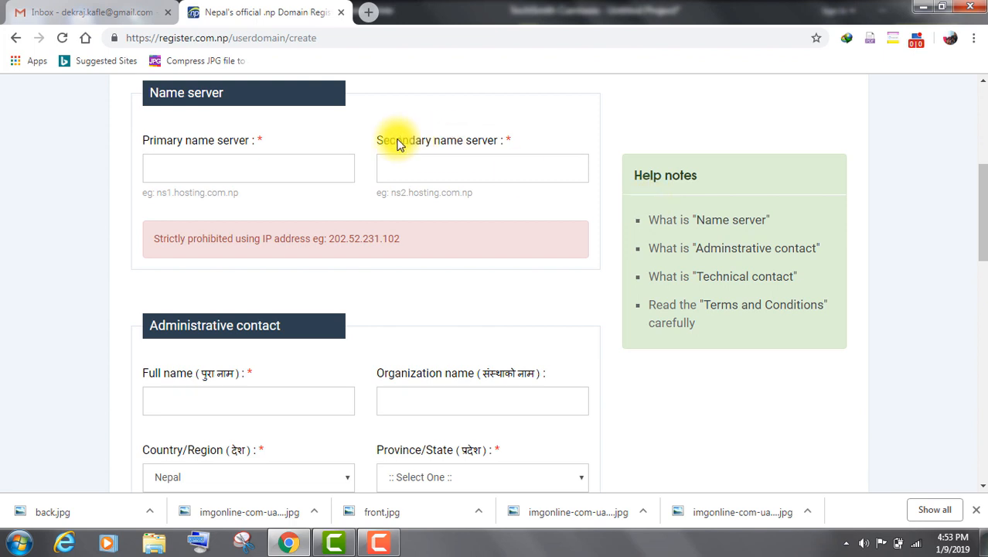
{"action": "mouse_move", "coordinate": [287, 147]}
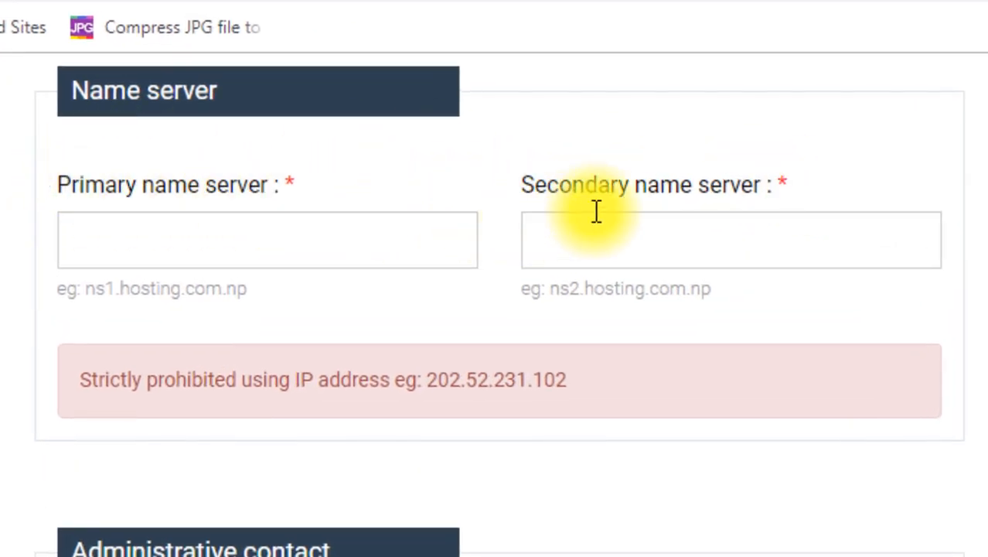
{"action": "mouse_move", "coordinate": [406, 236]}
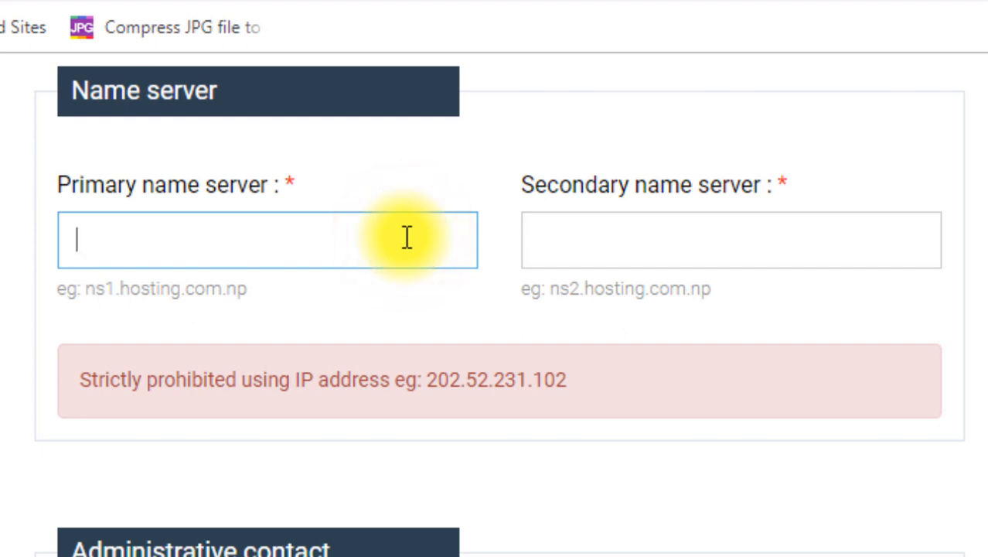
{"action": "type", "text": "n"}
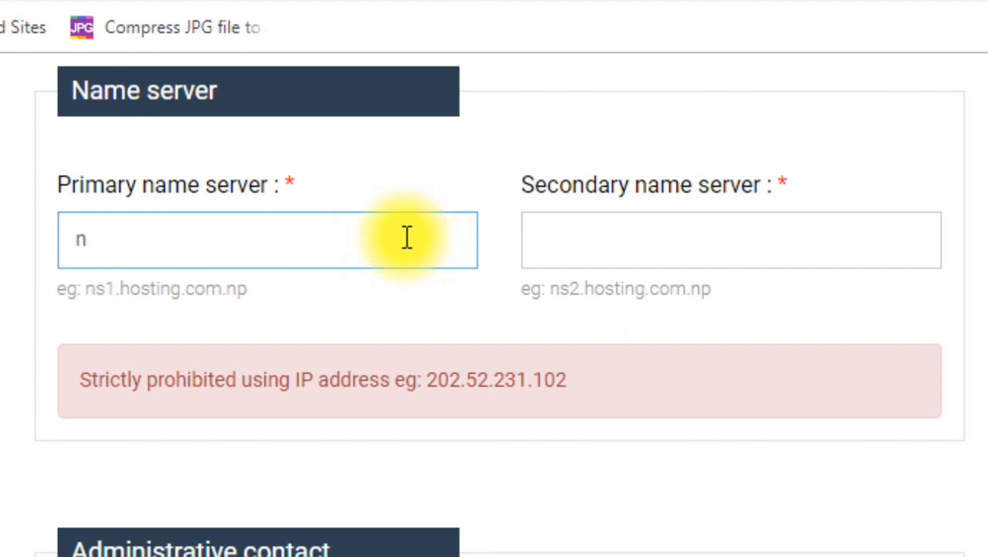
{"action": "type", "text": "s01"}
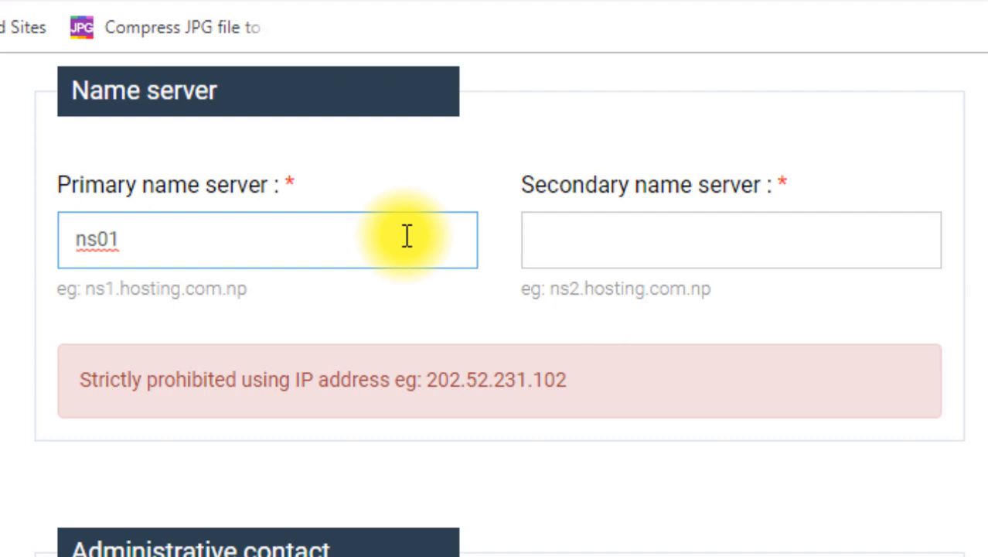
{"action": "type", "text": ".000we"}
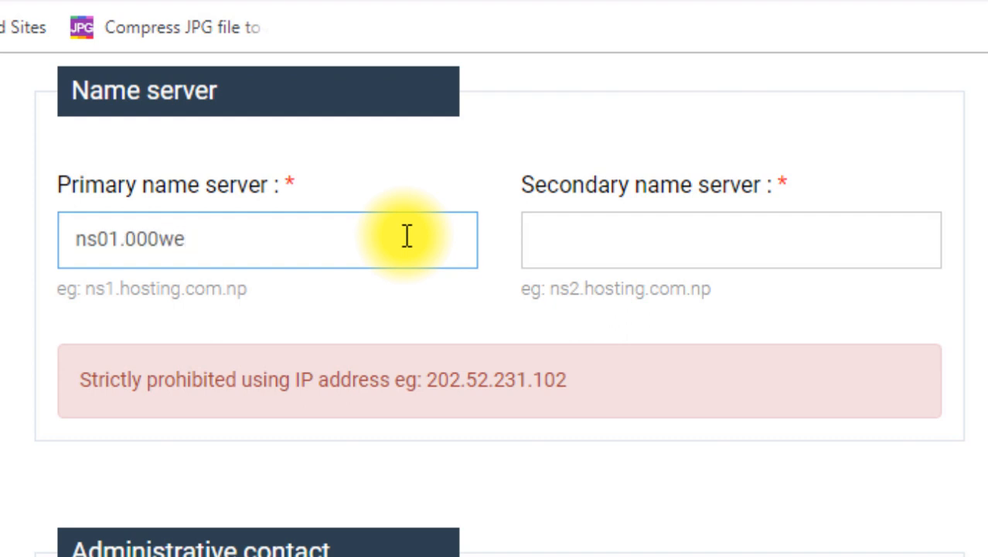
{"action": "type", "text": "bhost"}
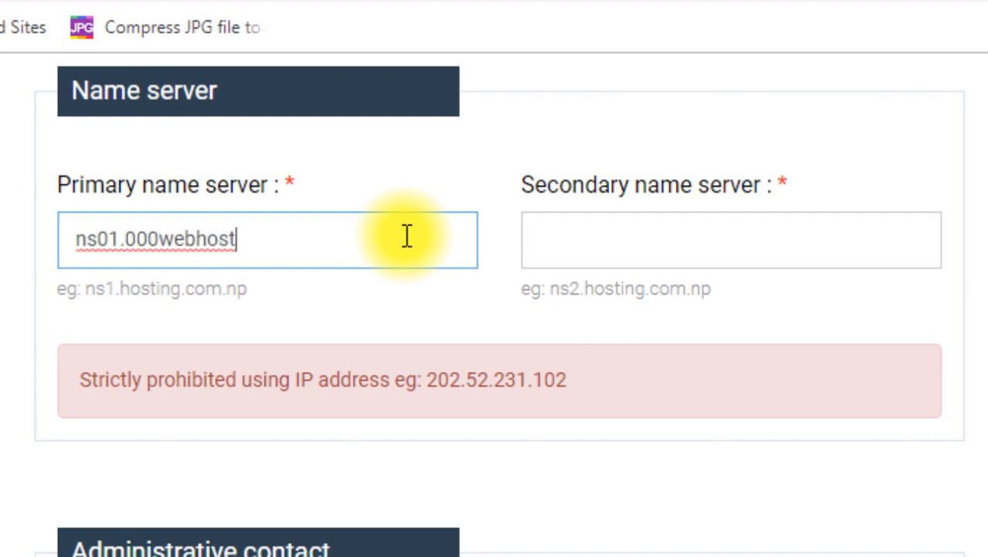
{"action": "type", "text": ".com"}
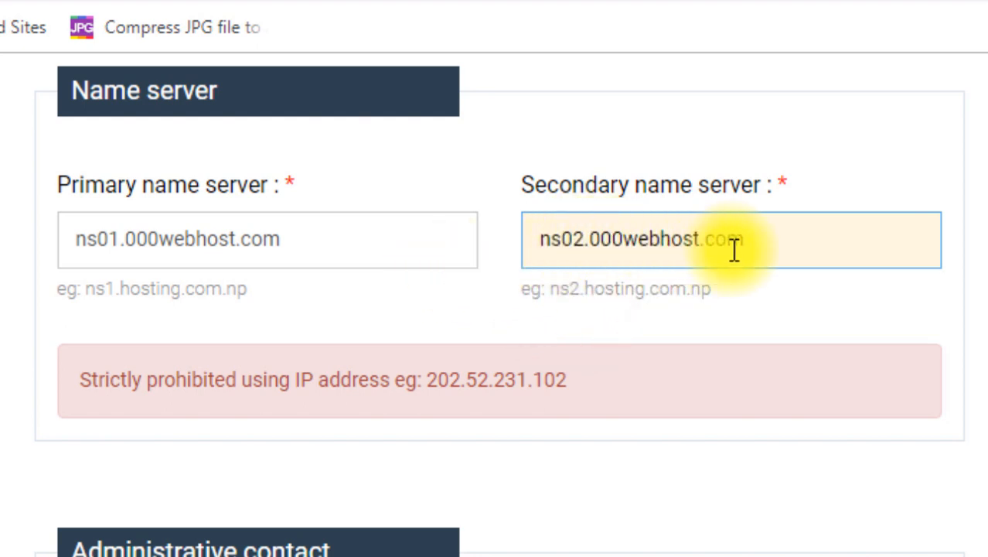
{"action": "mouse_move", "coordinate": [773, 242]}
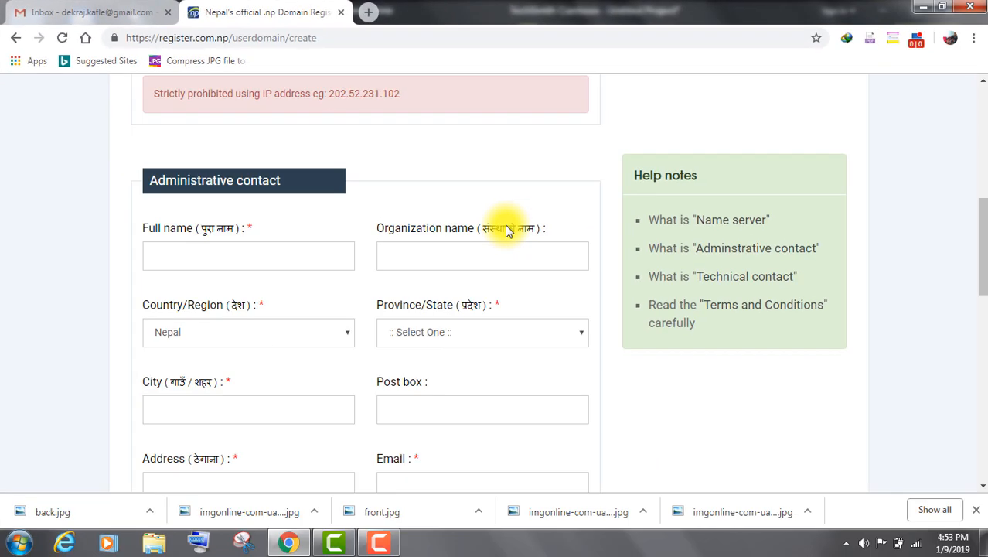
{"action": "left_click", "coordinate": [248, 183]}
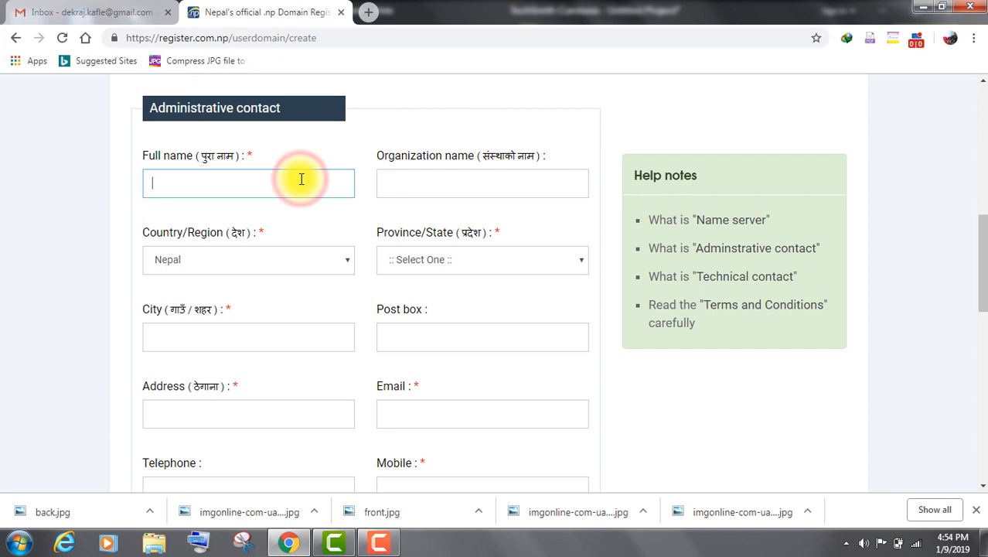
{"action": "type", "text": "Dekraj Ka"}
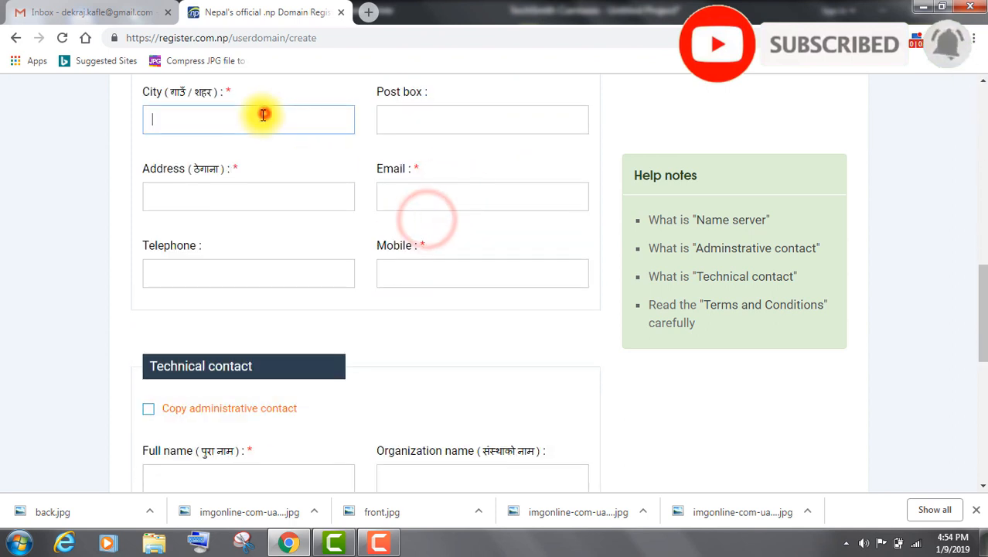
{"action": "type", "text": "Biratna"}
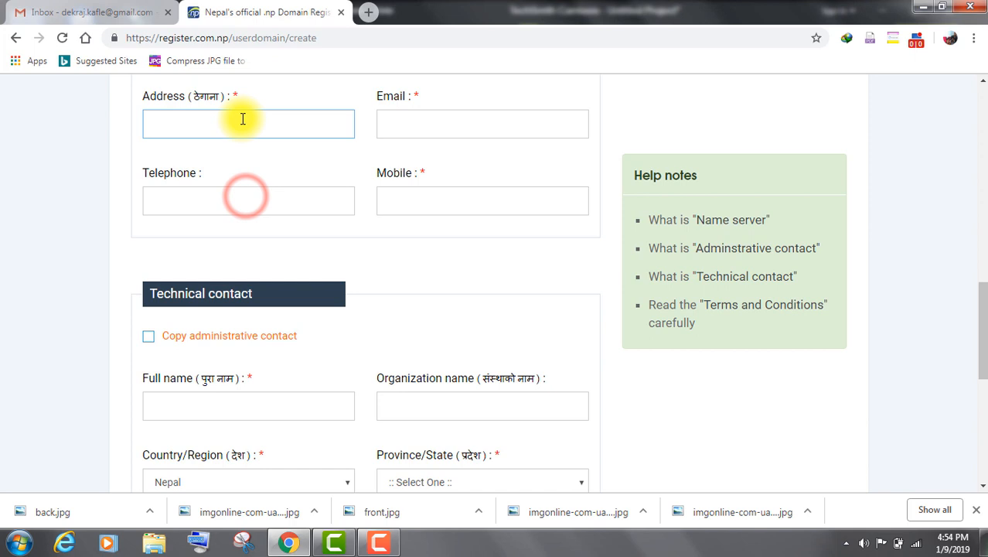
{"action": "type", "text": "Biratnagar,"}
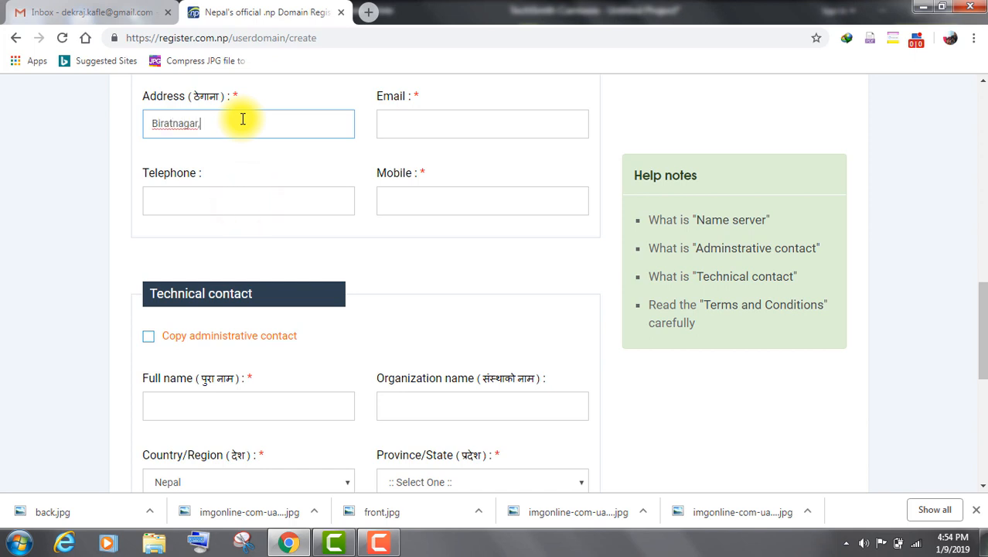
{"action": "type", "text": "Dhat"}
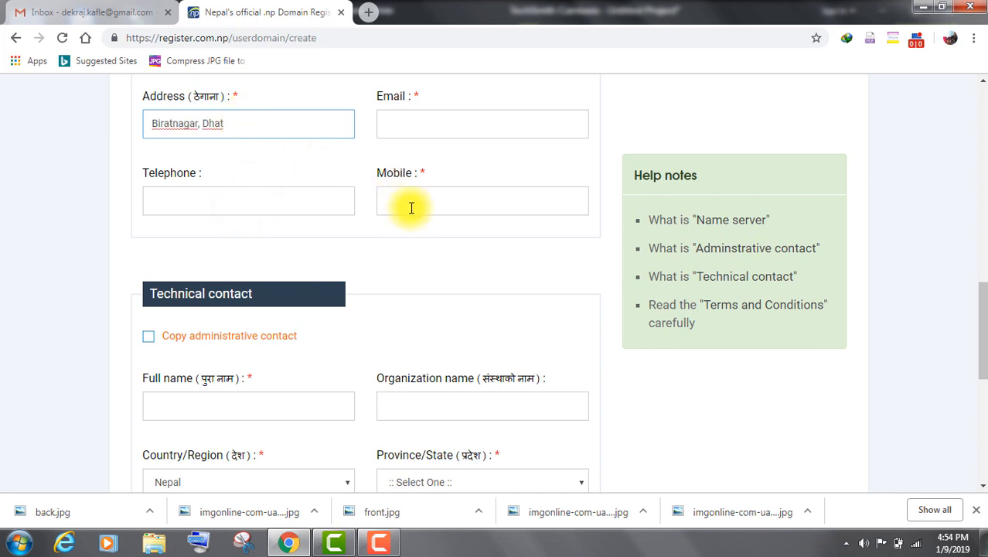
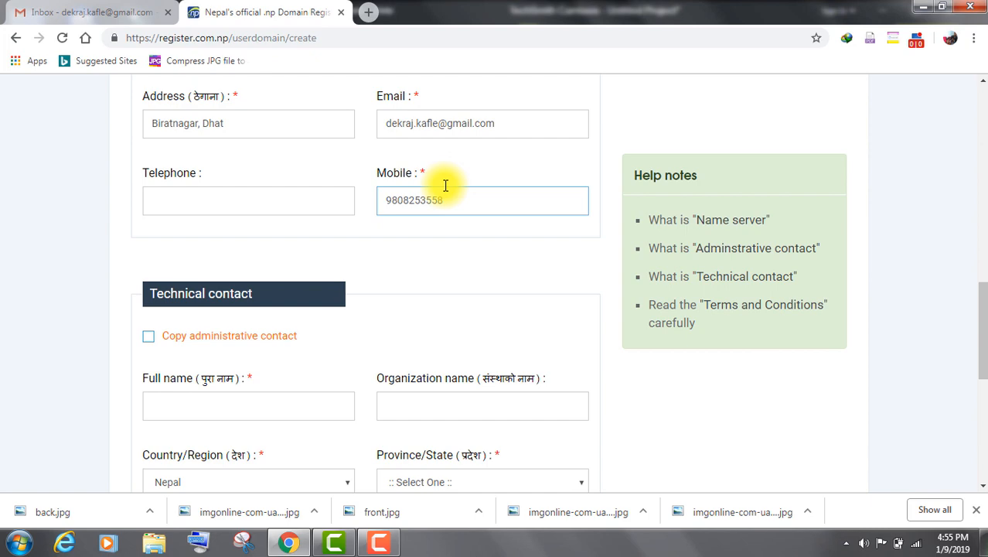
{"action": "scroll", "scroll_direction": "down", "scroll_amount": 3}
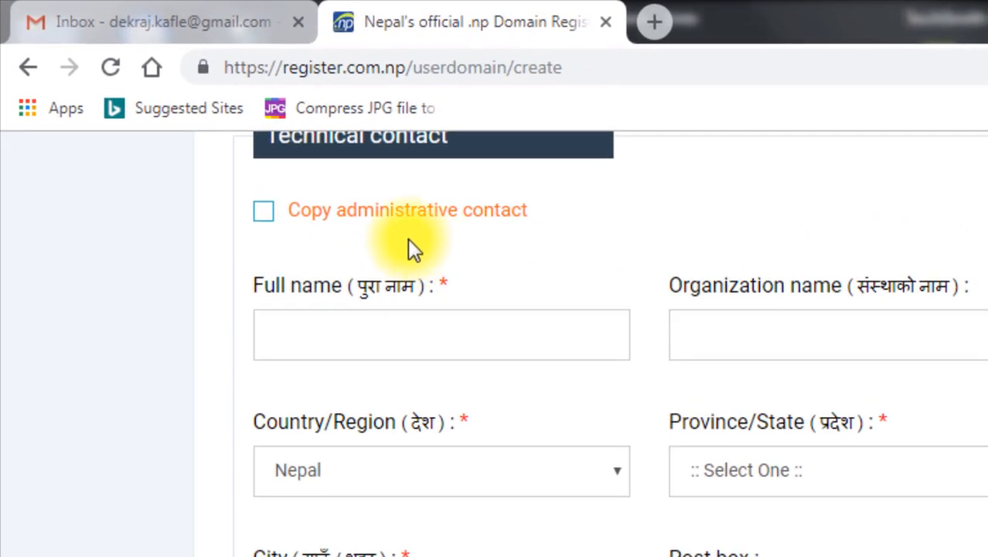
{"action": "mouse_move", "coordinate": [402, 220]}
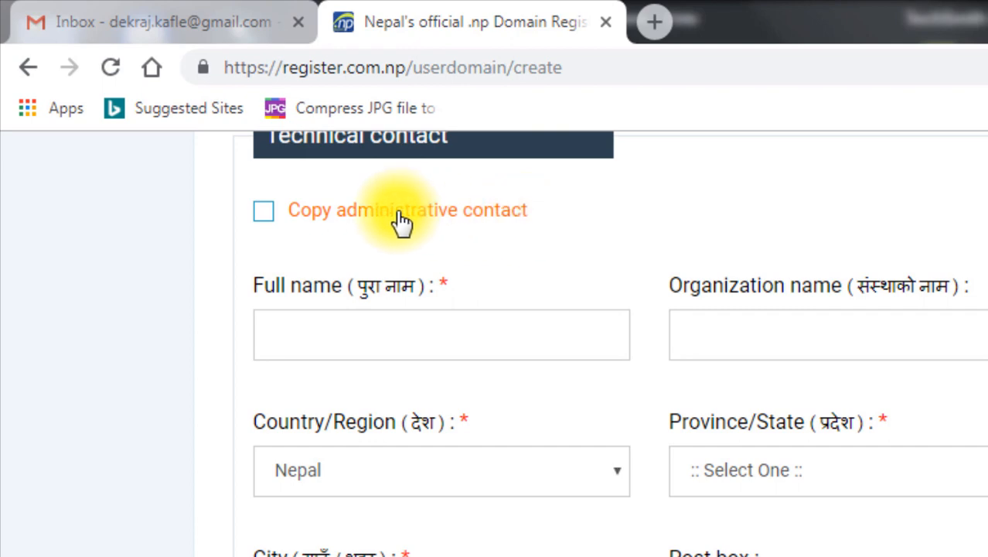
Step: Copy the administrative contact to the technical contact and save the form
{"action": "left_click", "coordinate": [263, 210]}
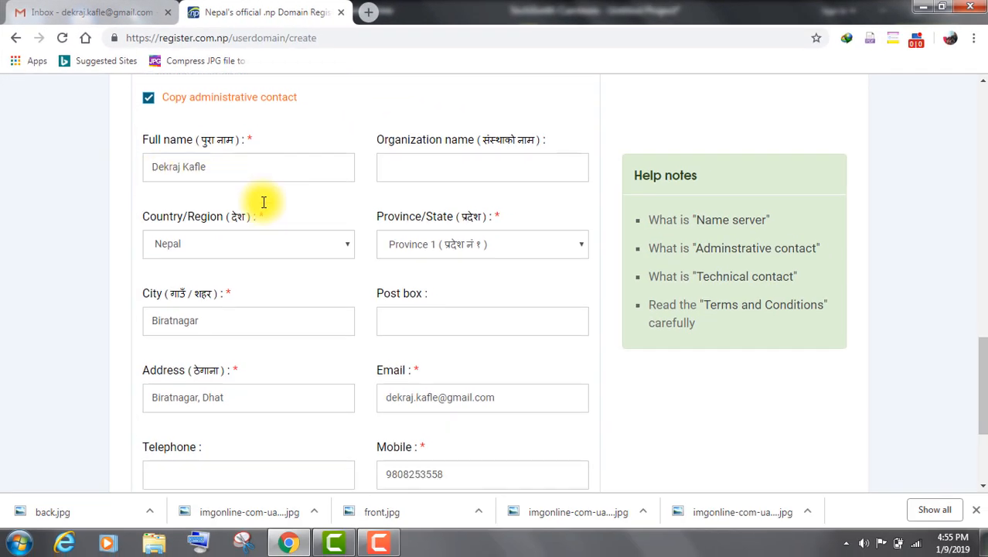
{"action": "scroll", "scroll_direction": "down", "scroll_amount": 3}
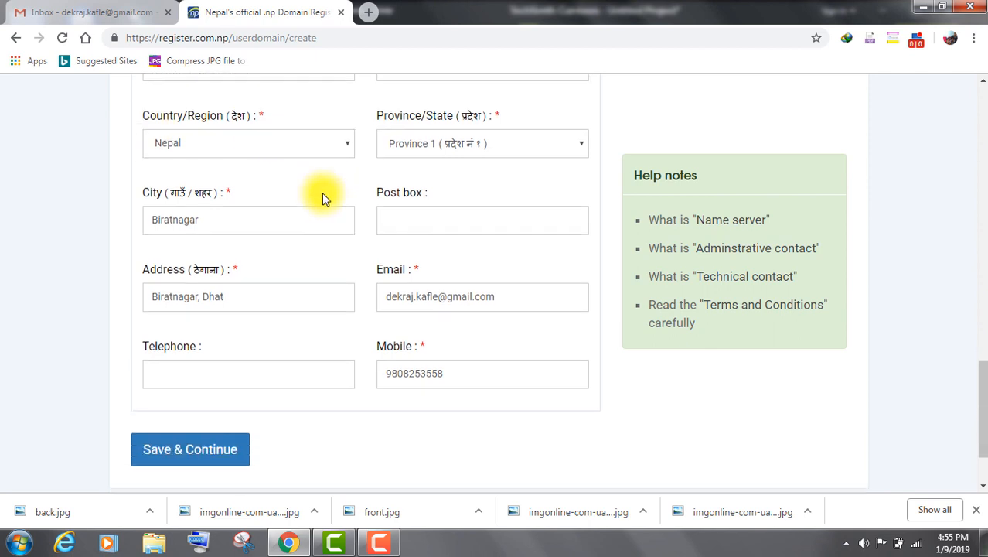
{"action": "scroll", "scroll_direction": "down", "scroll_amount": 3}
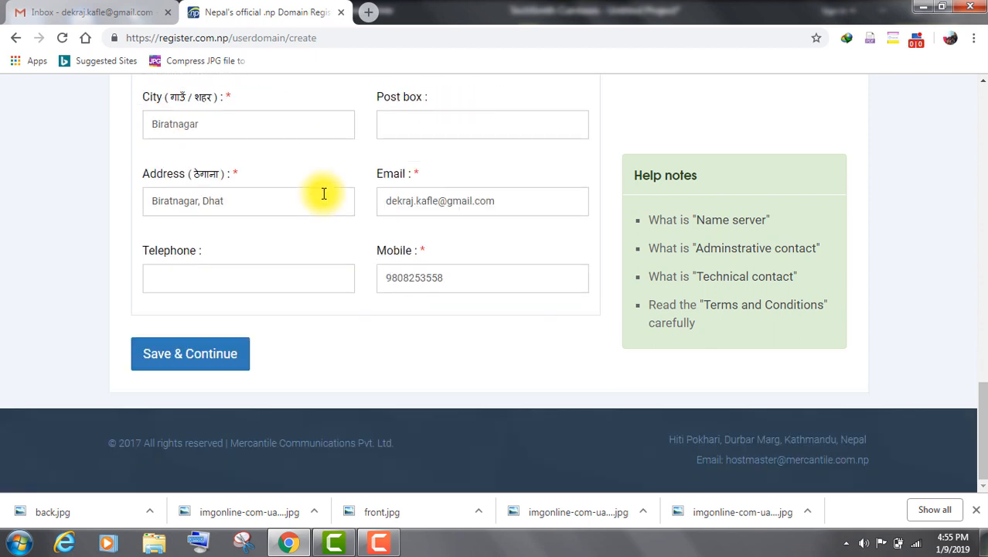
{"action": "left_click", "coordinate": [189, 353]}
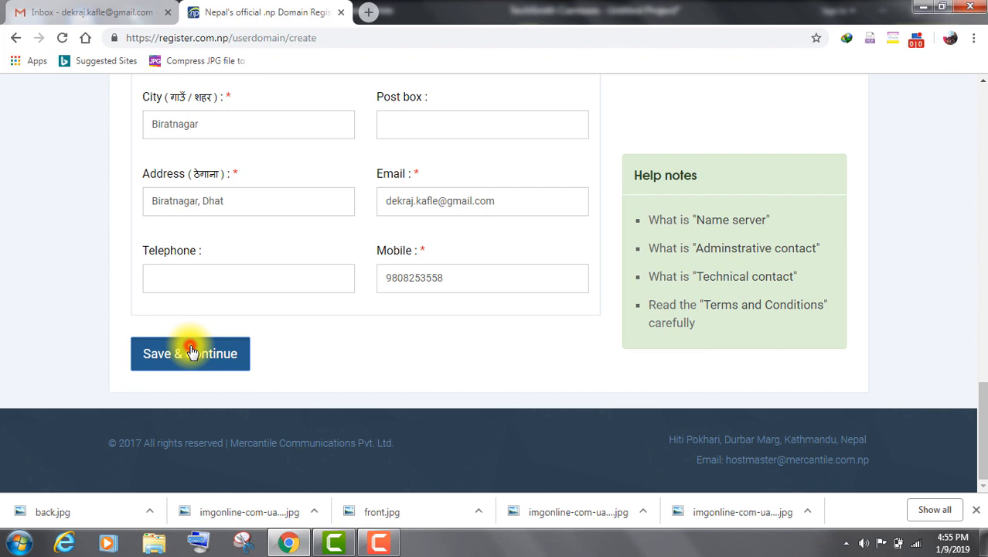
{"action": "left_click", "coordinate": [189, 354]}
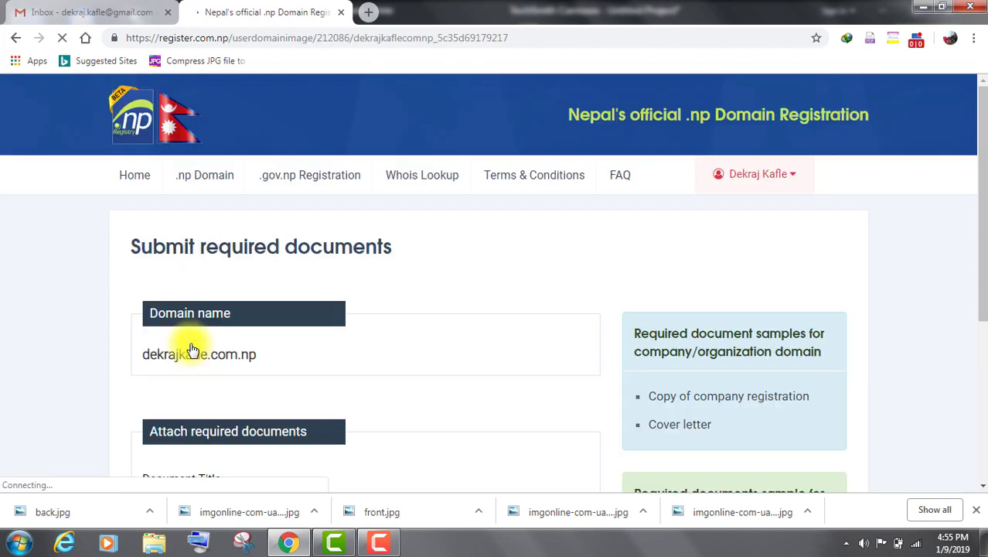
{"action": "scroll", "scroll_direction": "down", "scroll_amount": 3}
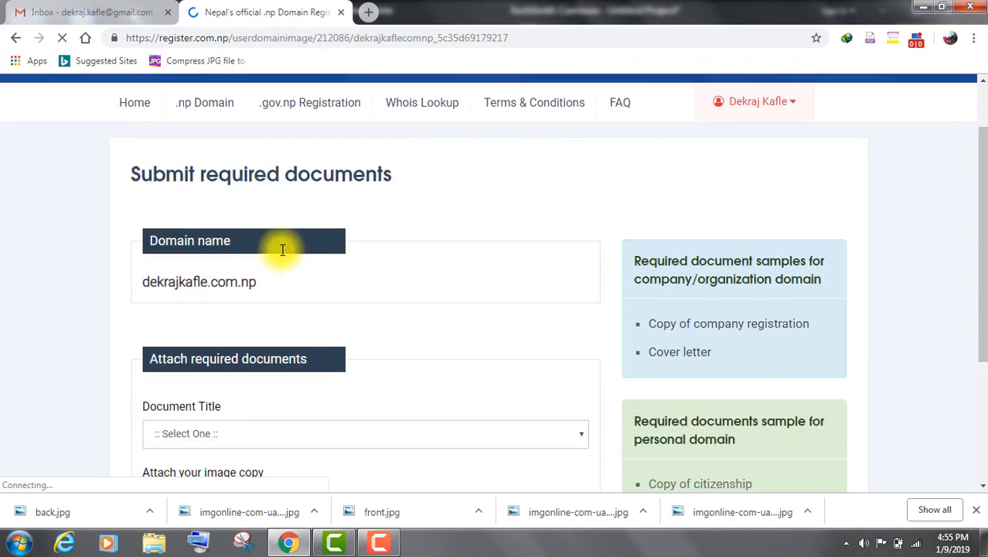
{"action": "scroll", "scroll_direction": "down", "scroll_amount": 3}
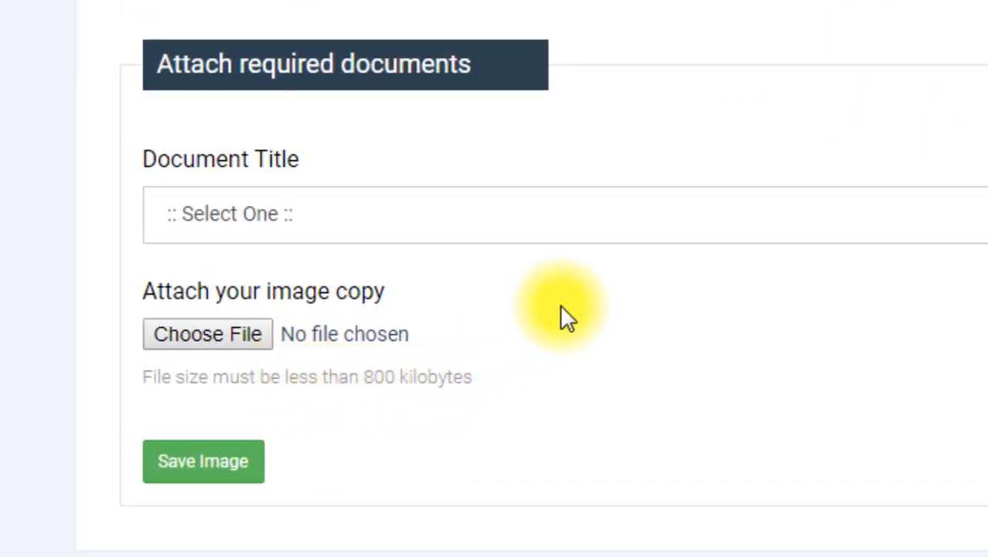
{"action": "mouse_move", "coordinate": [362, 379]}
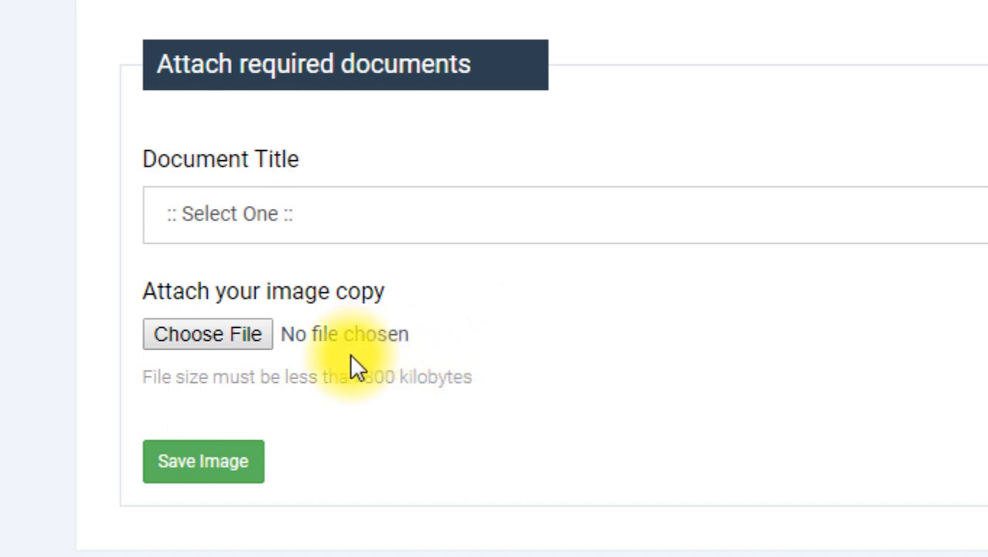
{"action": "left_click_drag", "start_coordinate": [337, 377], "coordinate": [456, 385]}
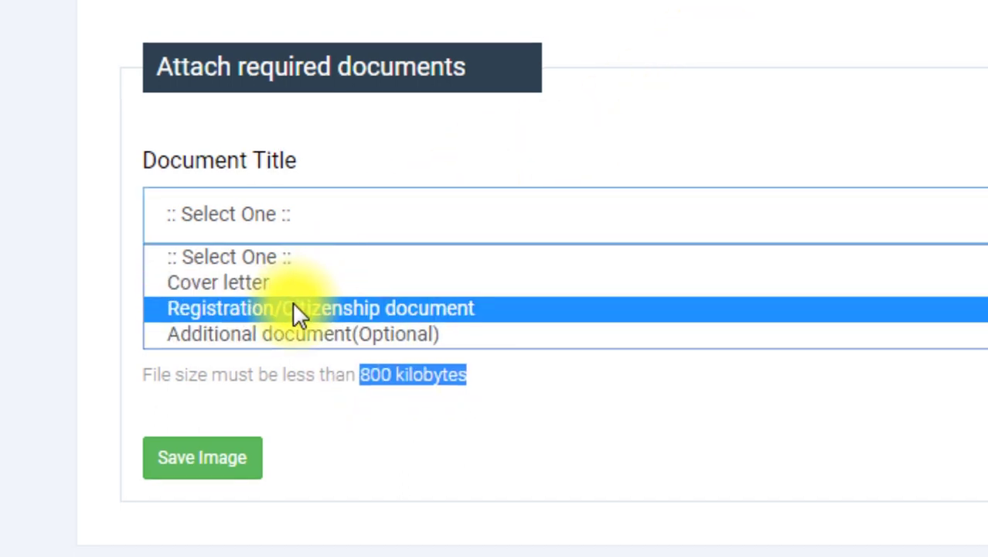
{"action": "left_click", "coordinate": [320, 308]}
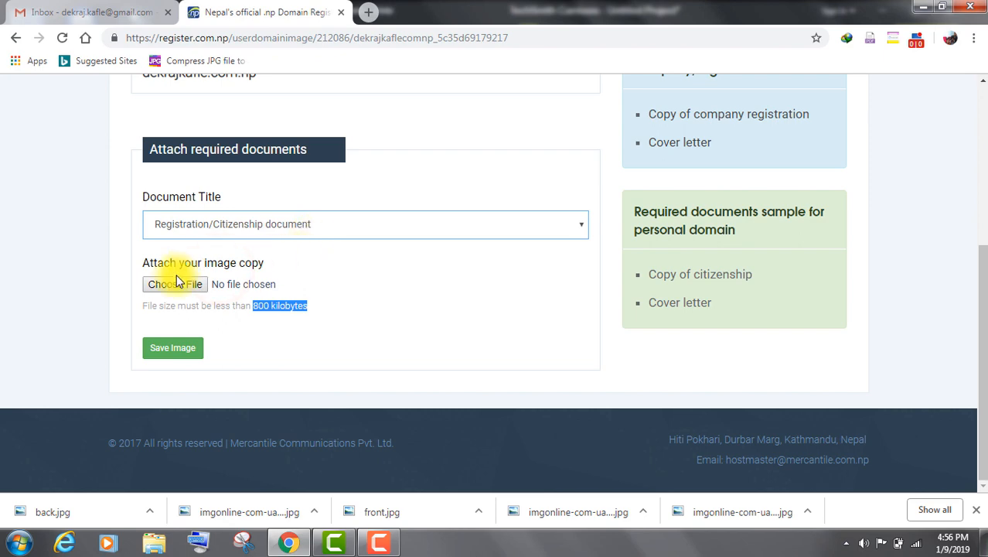
{"action": "left_click", "coordinate": [174, 284]}
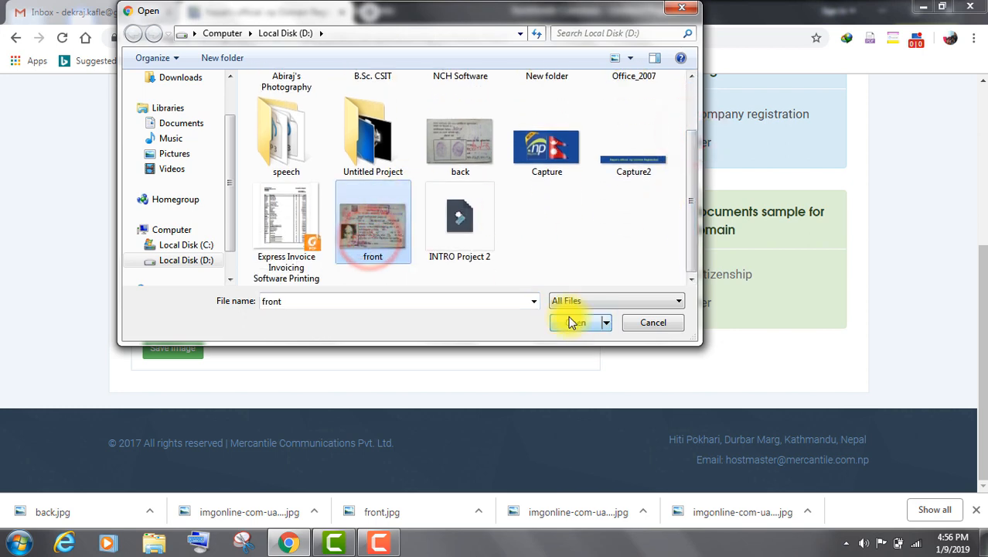
{"action": "left_click", "coordinate": [572, 322]}
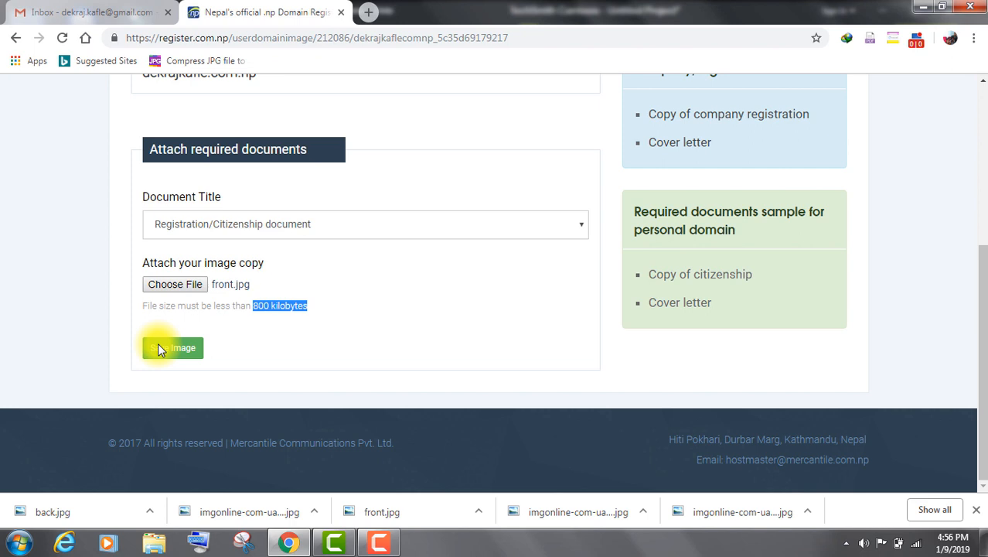
{"action": "left_click", "coordinate": [173, 347]}
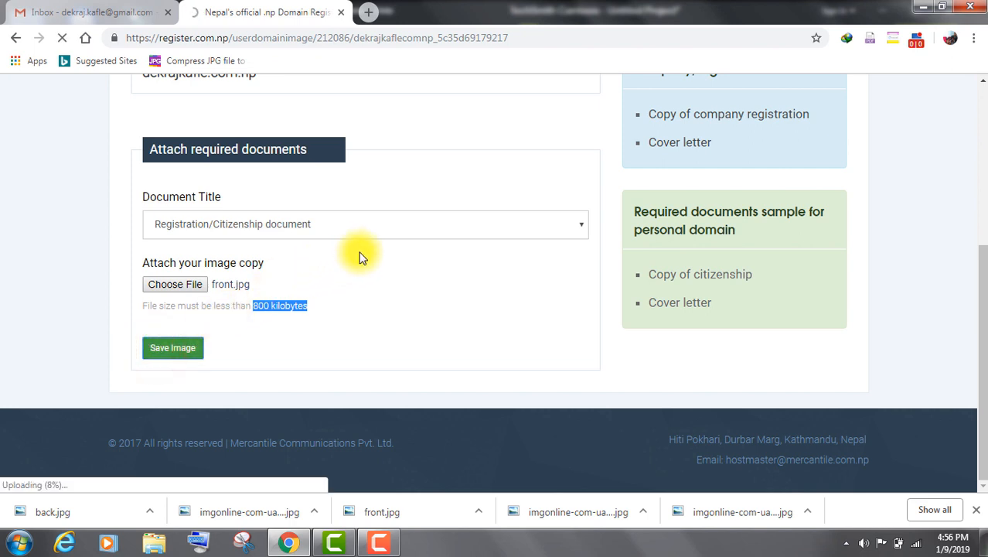
{"action": "mouse_move", "coordinate": [433, 250]}
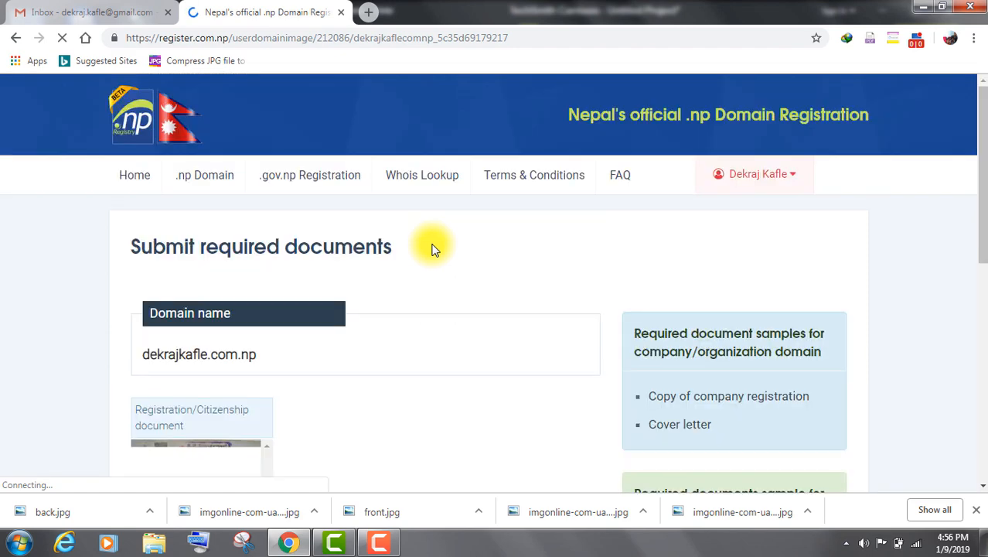
Step: Upload back.jpg as a second Registration/Citizenship document
{"action": "scroll", "scroll_direction": "down", "scroll_amount": 3}
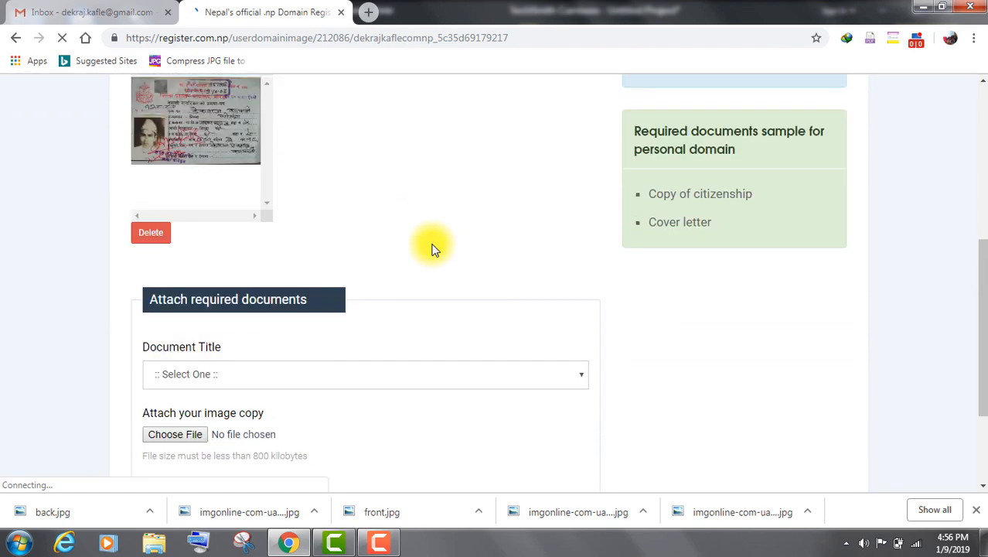
{"action": "scroll", "scroll_direction": "down", "scroll_amount": 3}
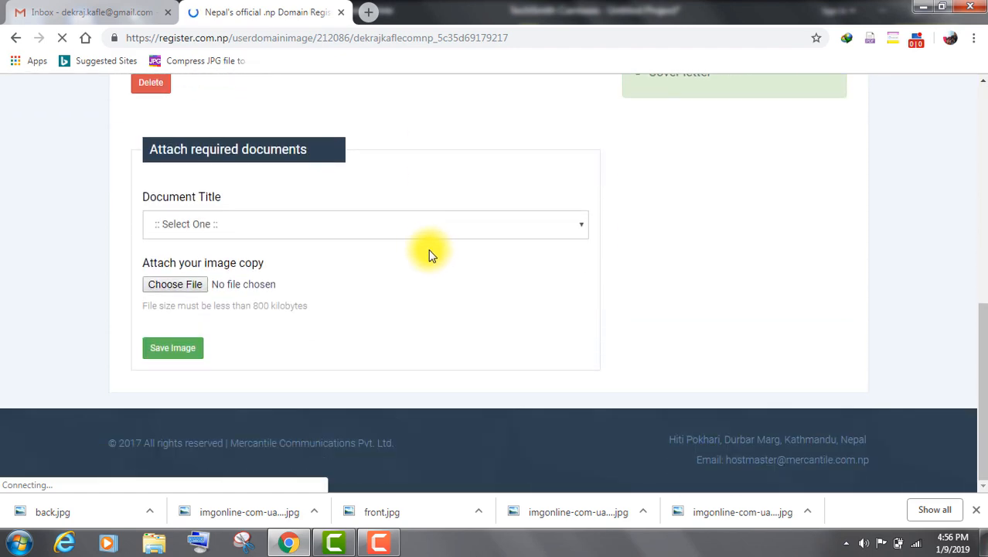
{"action": "left_click", "coordinate": [365, 225]}
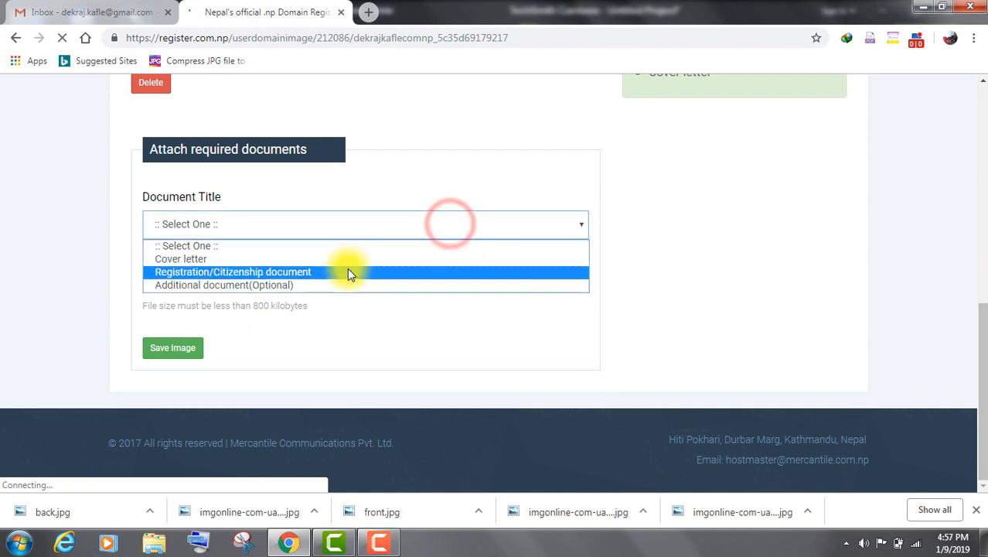
{"action": "left_click", "coordinate": [233, 272]}
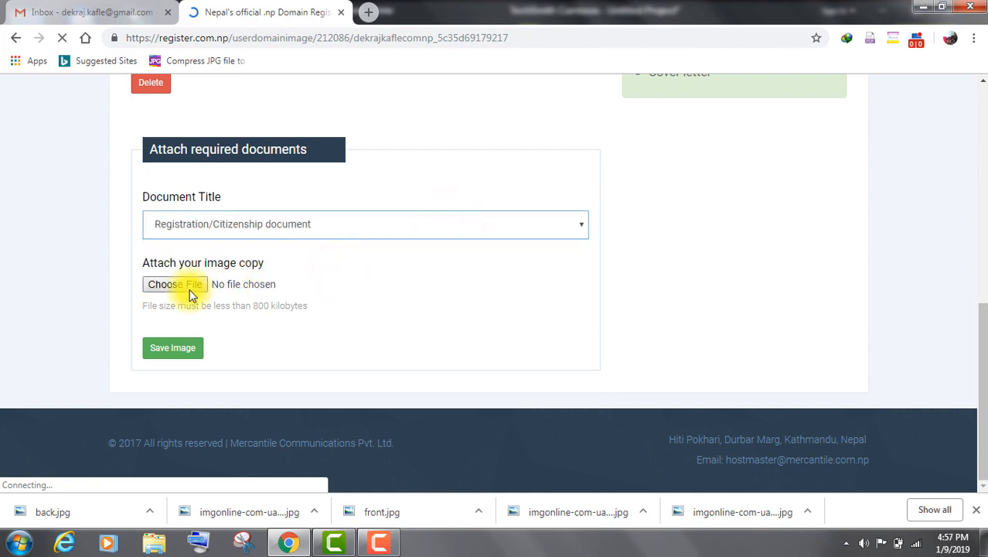
{"action": "left_click", "coordinate": [174, 283]}
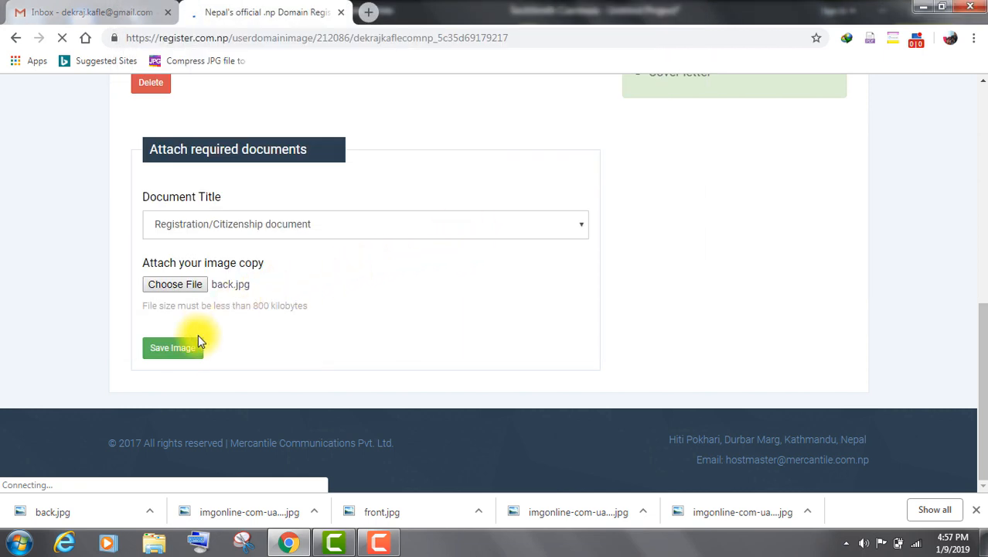
{"action": "left_click", "coordinate": [173, 348]}
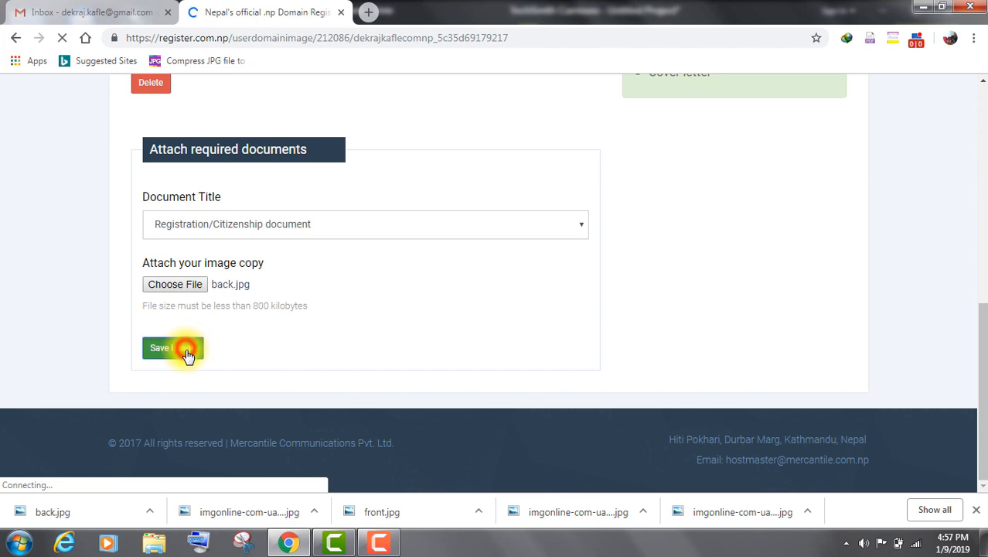
{"action": "left_click", "coordinate": [177, 348]}
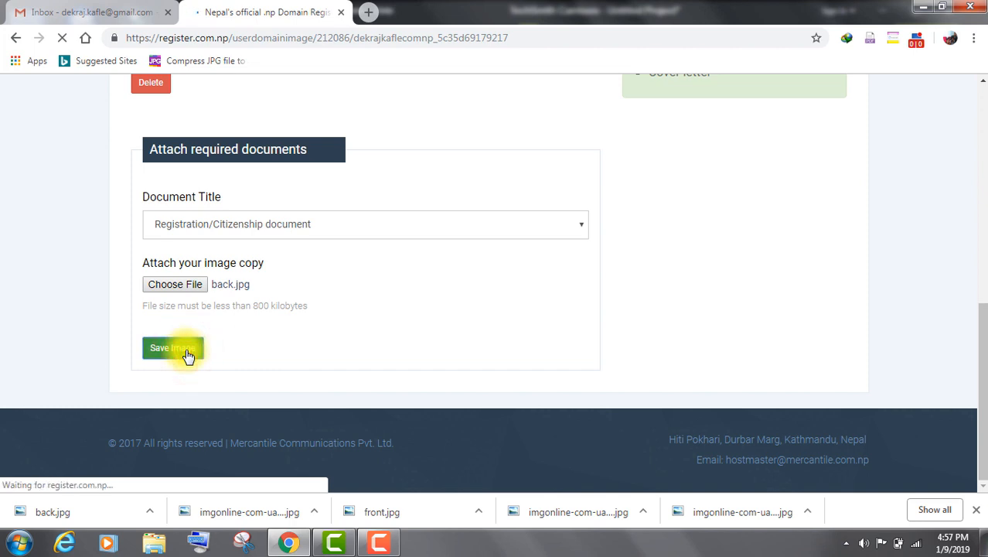
{"action": "left_click", "coordinate": [174, 347]}
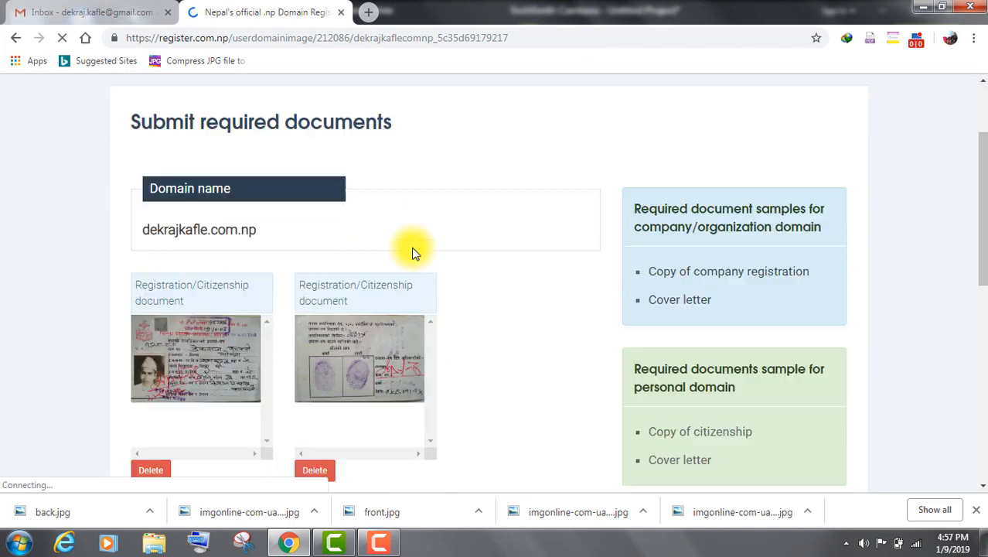
{"action": "scroll", "scroll_direction": "down", "scroll_amount": 3}
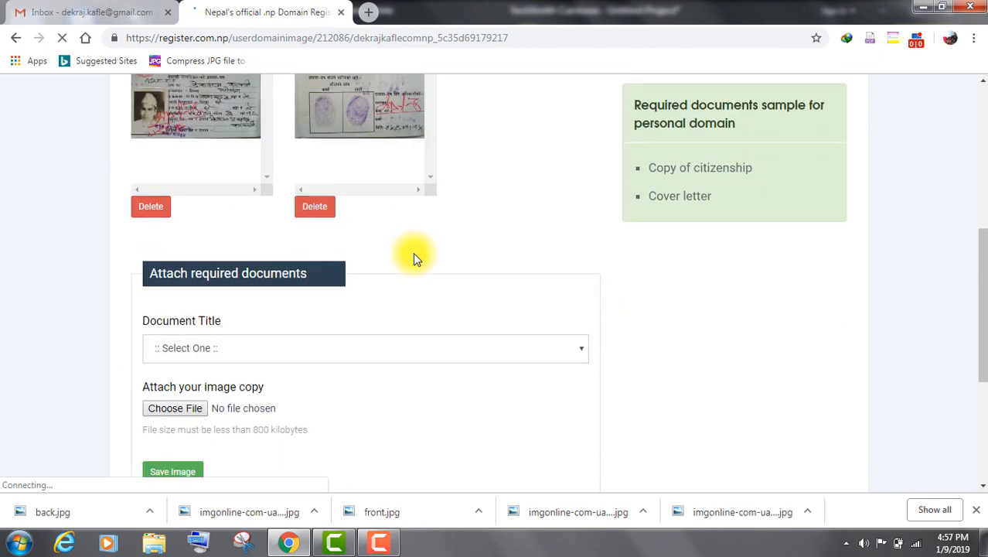
{"action": "scroll", "scroll_direction": "down", "scroll_amount": 3}
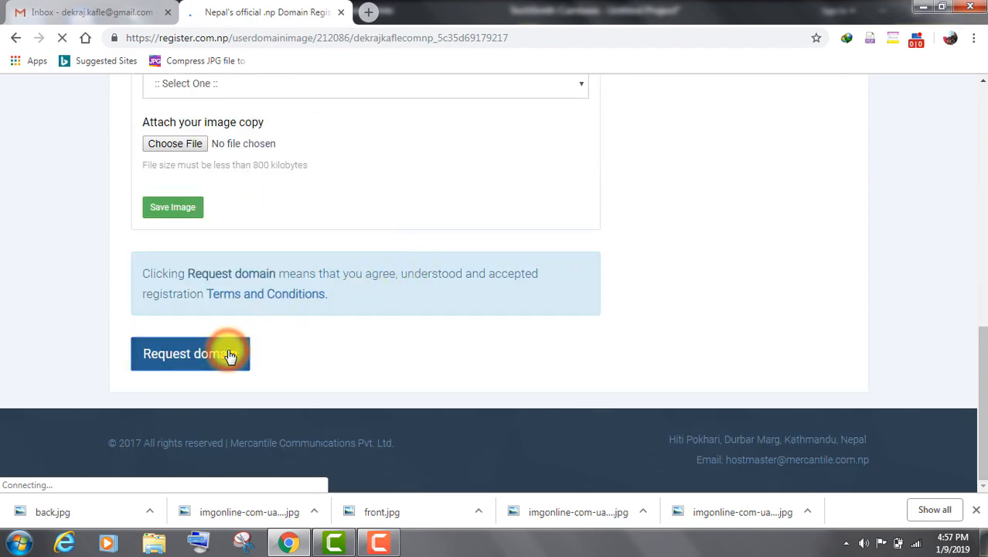
{"action": "left_click", "coordinate": [190, 353]}
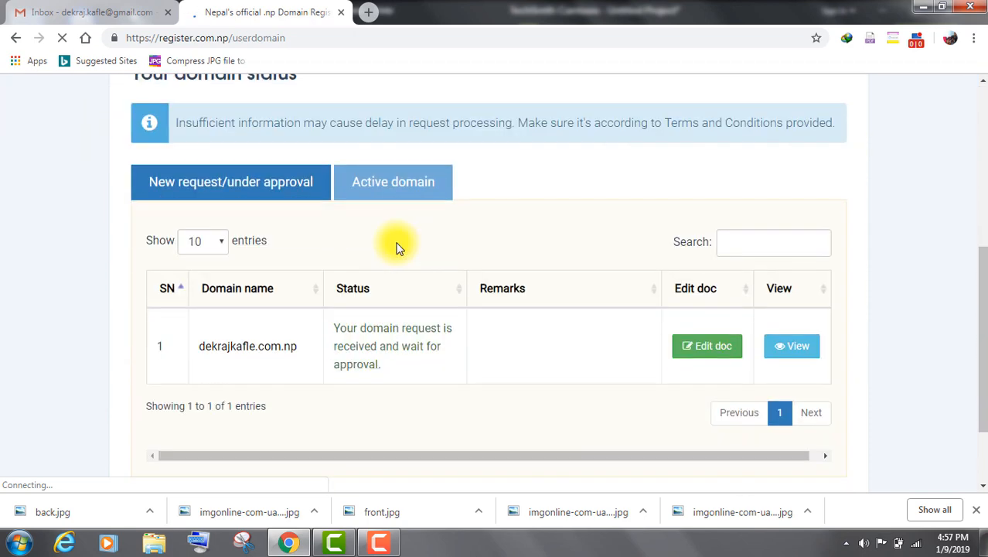
{"action": "scroll", "scroll_direction": "down", "scroll_amount": 3}
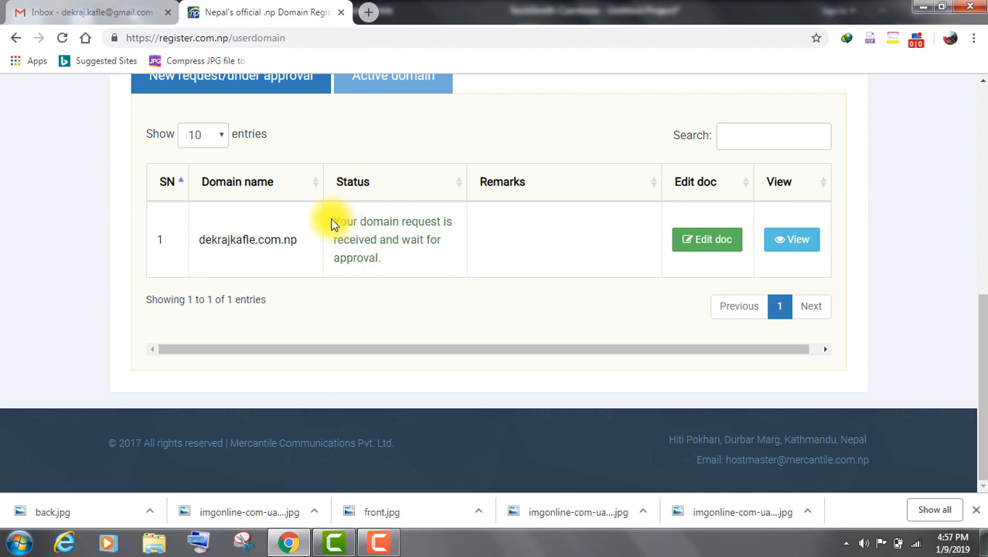
{"action": "left_click_drag", "start_coordinate": [334, 221], "coordinate": [381, 257]}
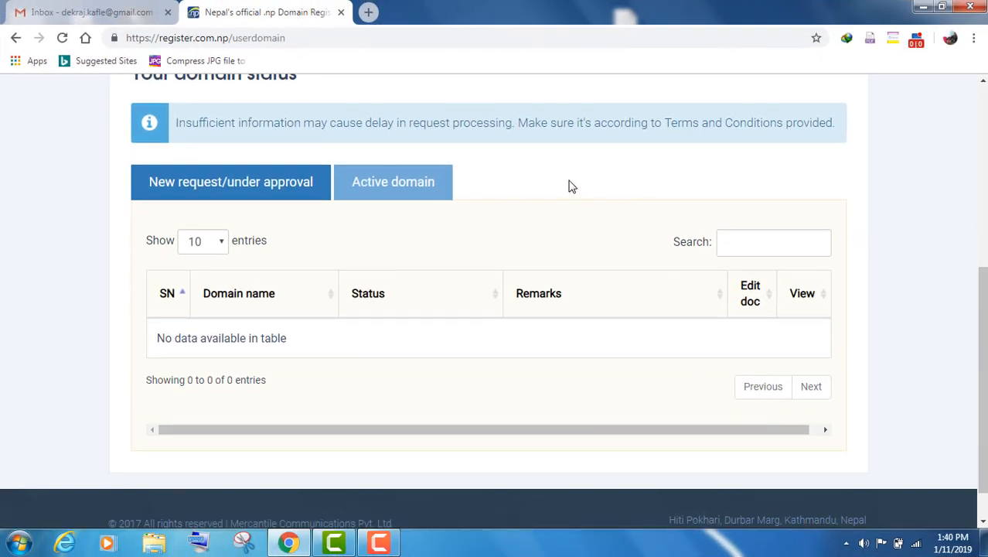
{"action": "scroll", "scroll_direction": "down", "scroll_amount": 3}
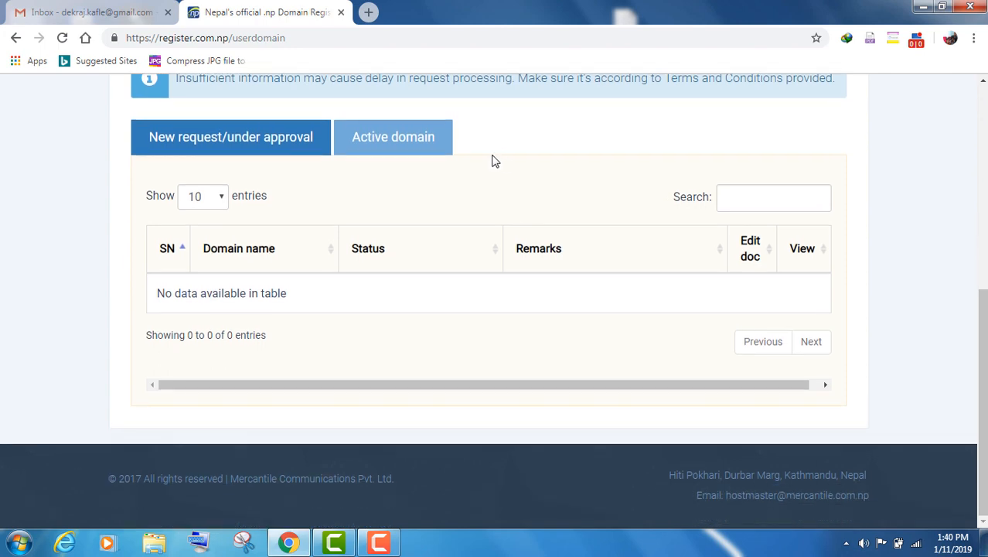
{"action": "left_click", "coordinate": [392, 136]}
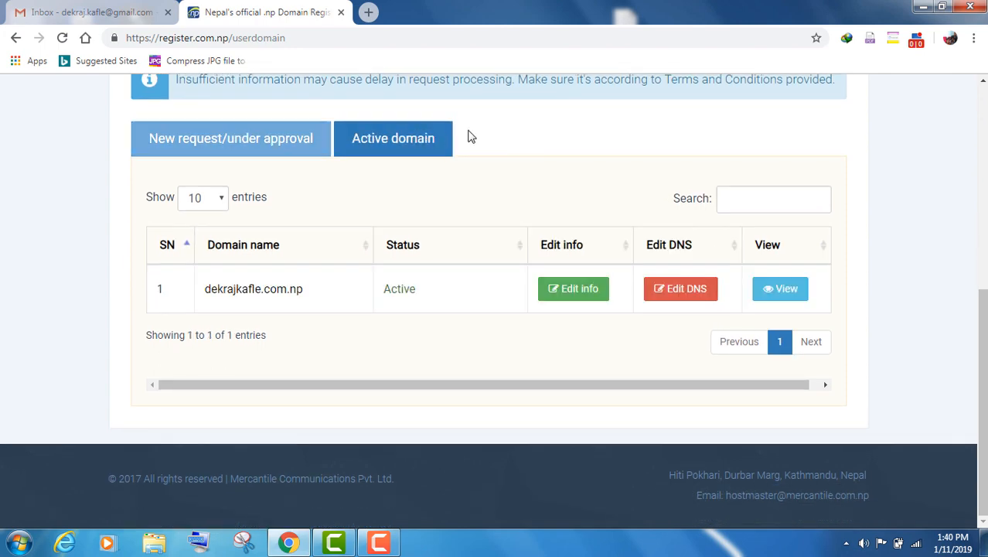